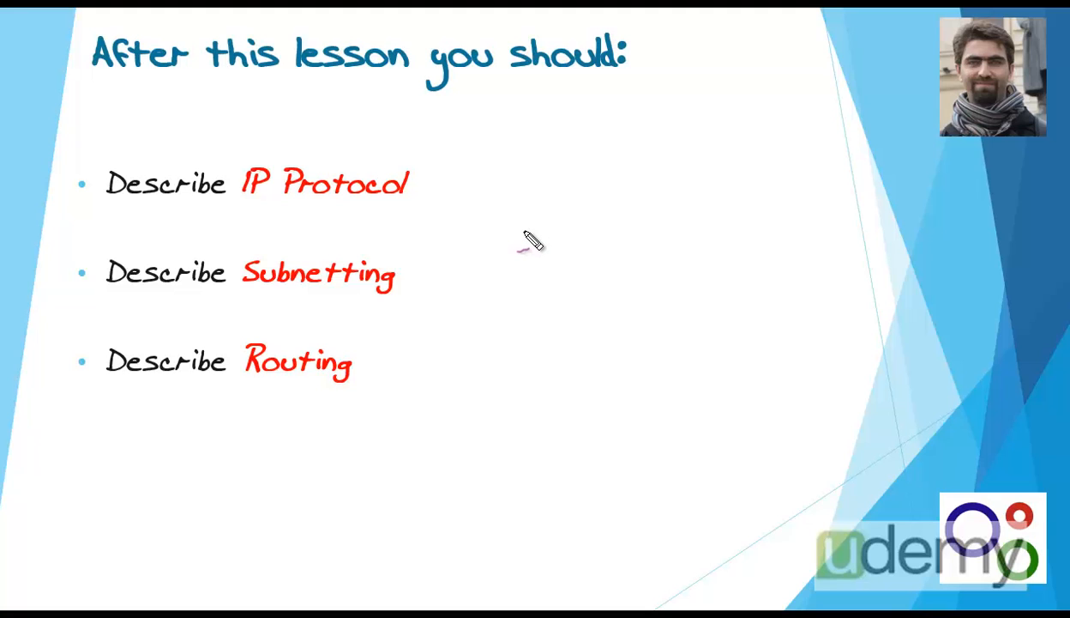
{"action": "mouse_move", "coordinate": [528, 242]}
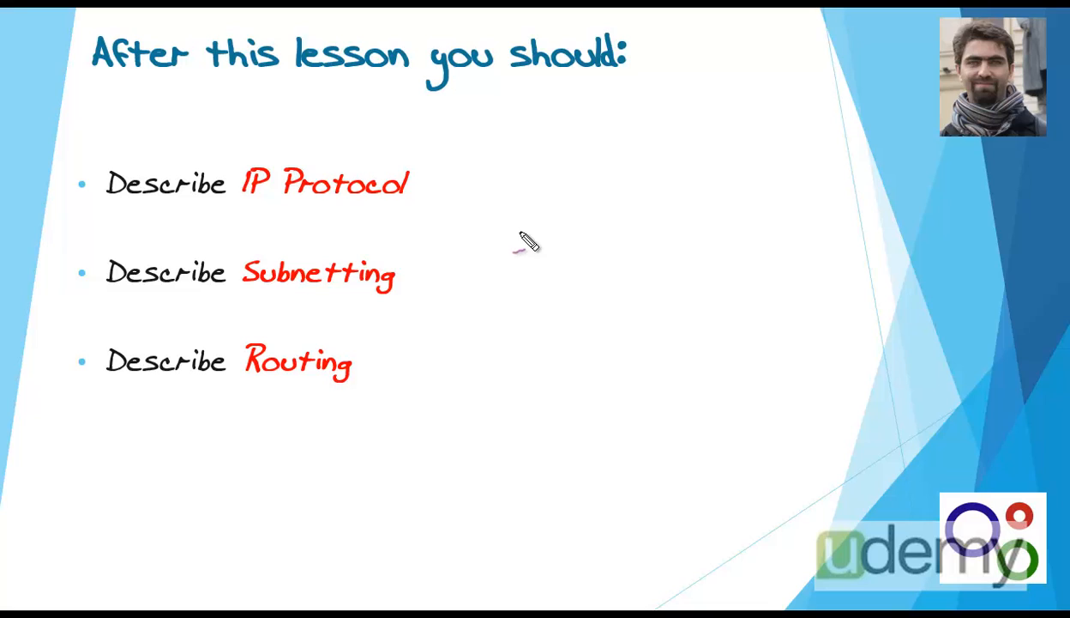
{"action": "mouse_move", "coordinate": [525, 242]}
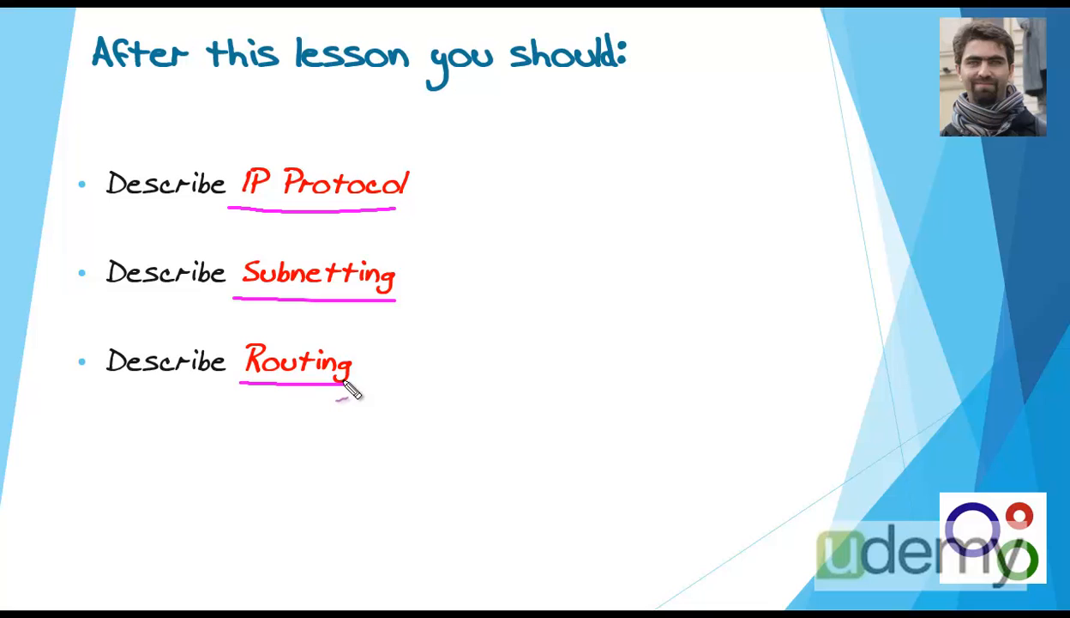
{"action": "mouse_move", "coordinate": [357, 391]}
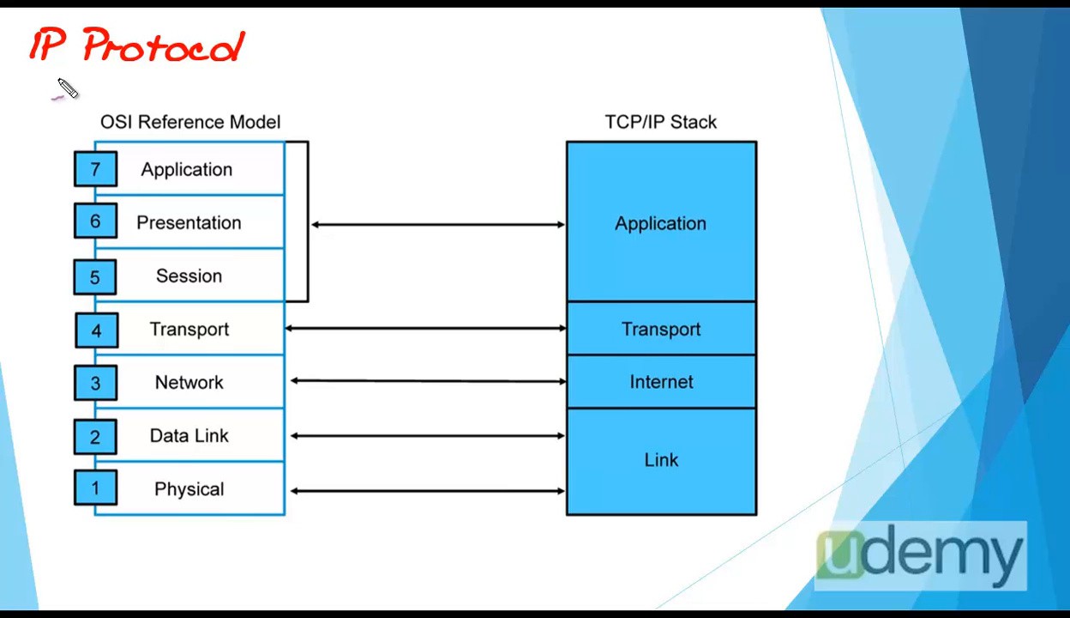
{"action": "mouse_move", "coordinate": [65, 90]}
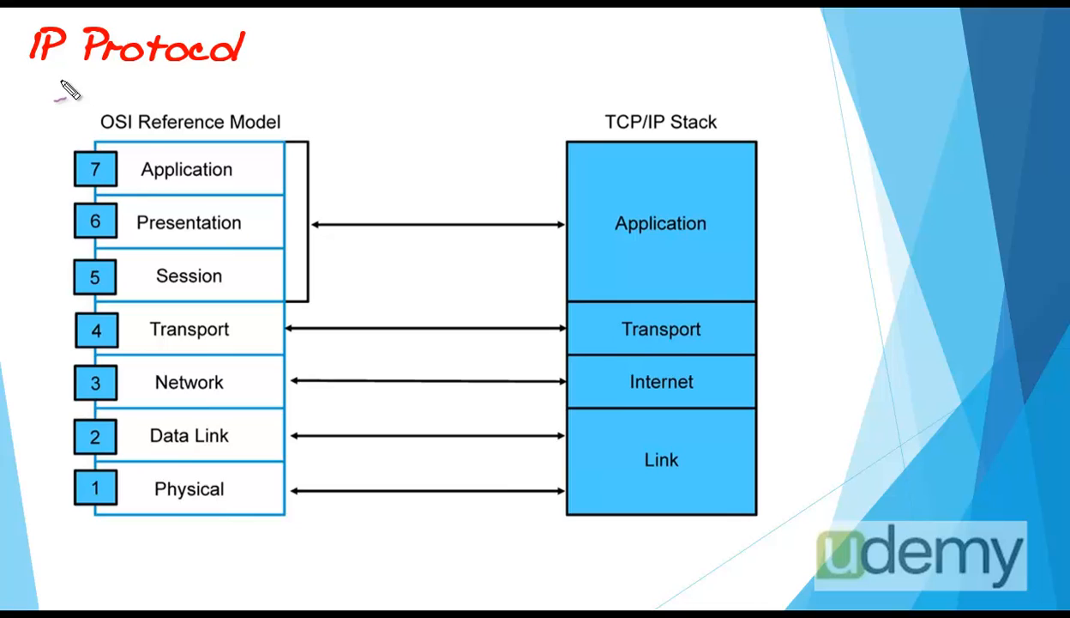
Underline the IP Protocol title and the OSI Reference Model heading with the pen.
{"action": "left_click_drag", "start_coordinate": [55, 72], "coordinate": [240, 82]}
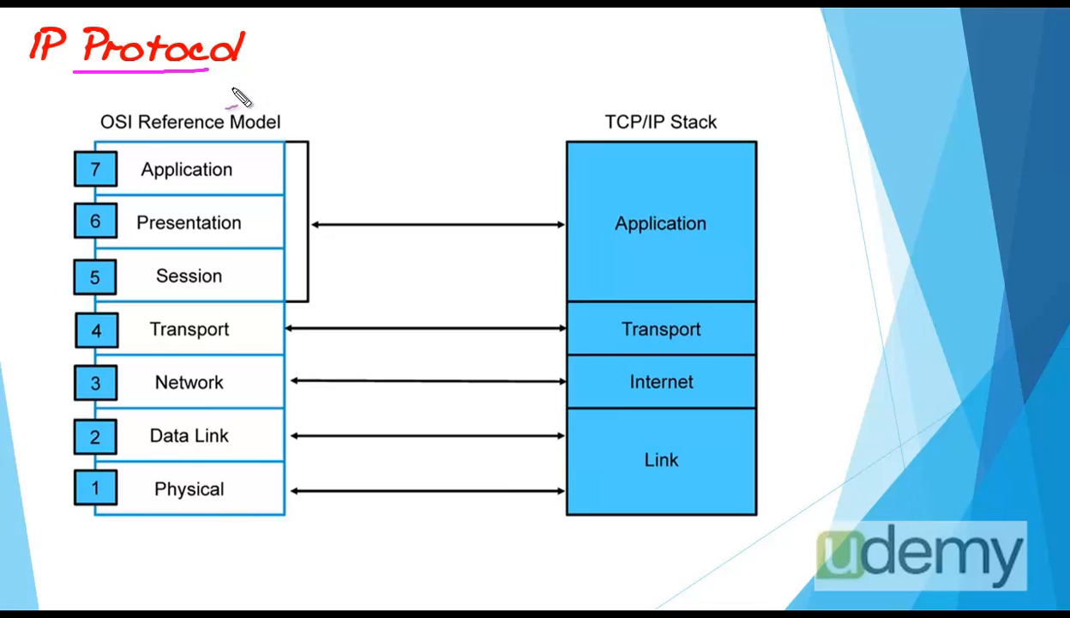
{"action": "mouse_move", "coordinate": [145, 129]}
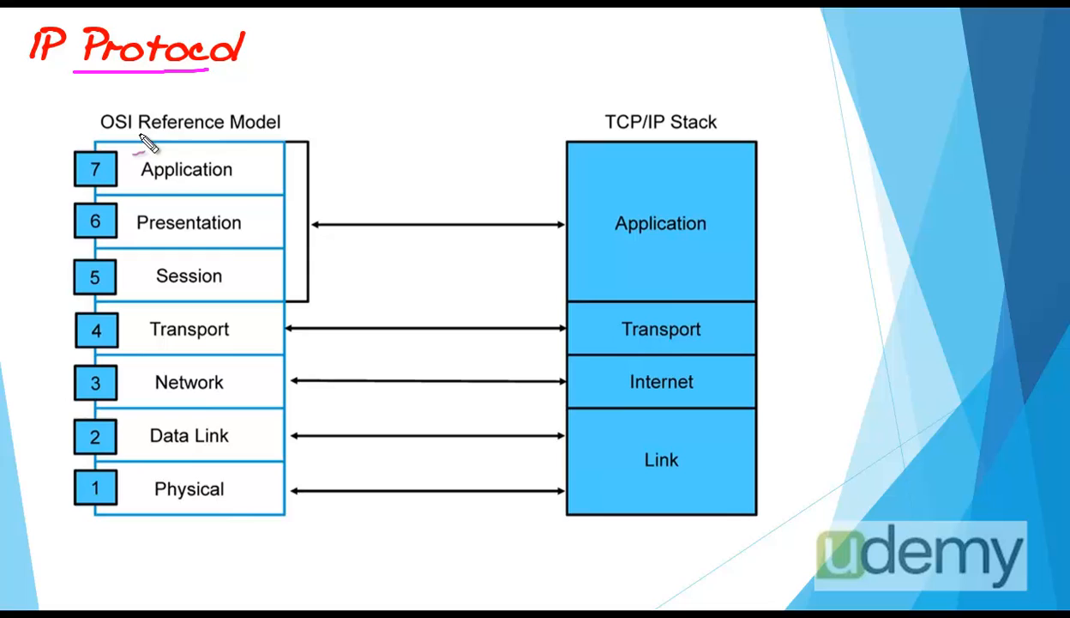
{"action": "left_click_drag", "start_coordinate": [138, 138], "coordinate": [271, 137]}
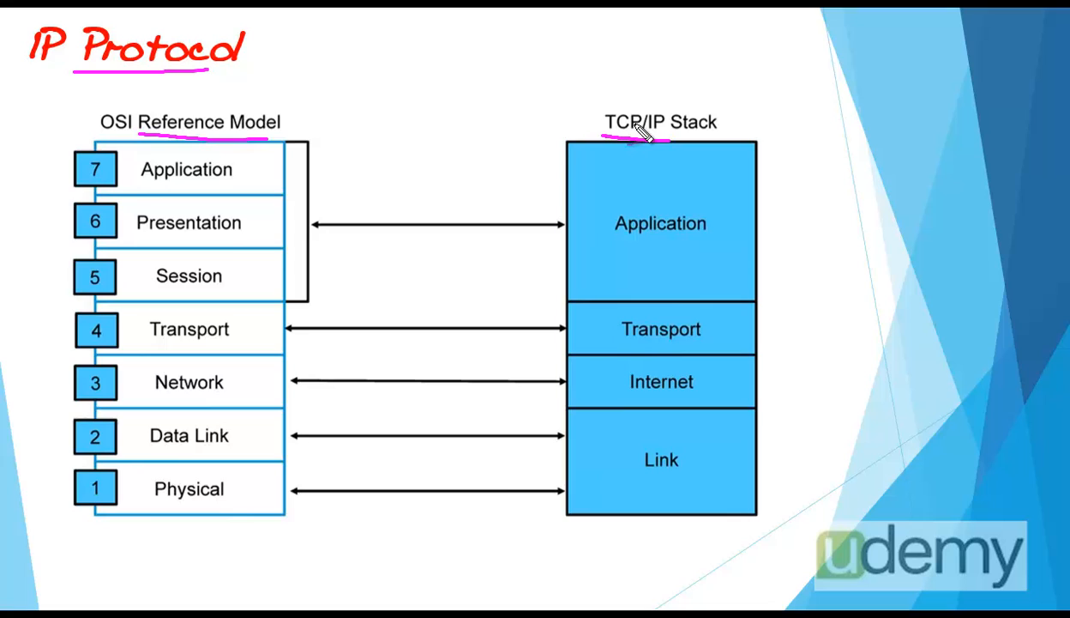
{"action": "mouse_move", "coordinate": [638, 137]}
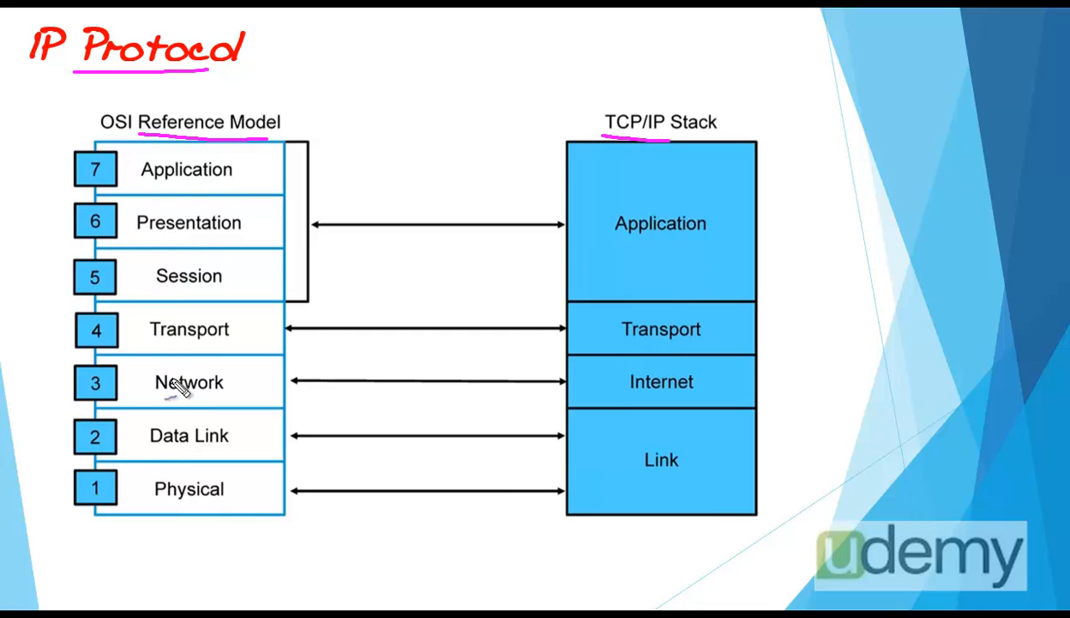
{"action": "mouse_move", "coordinate": [146, 214]}
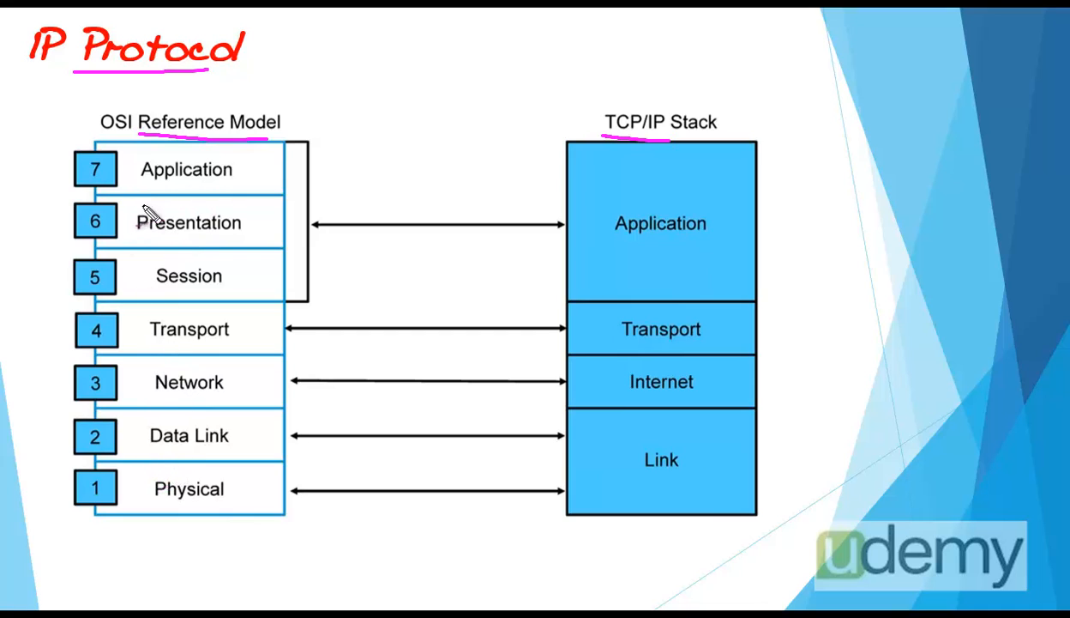
{"action": "mouse_move", "coordinate": [154, 291]}
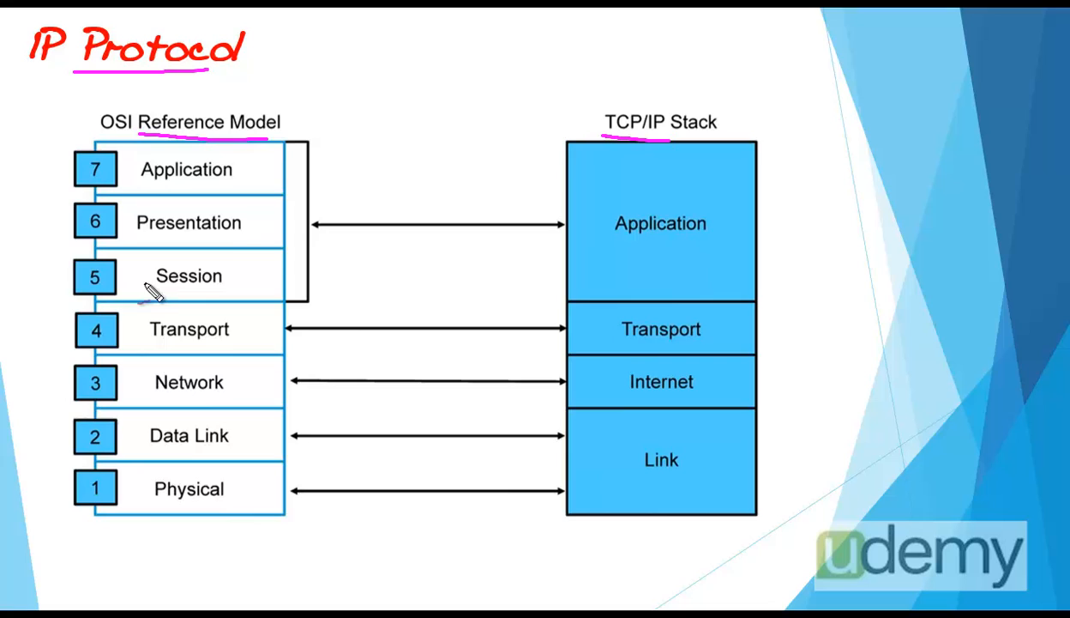
{"action": "mouse_move", "coordinate": [134, 403]}
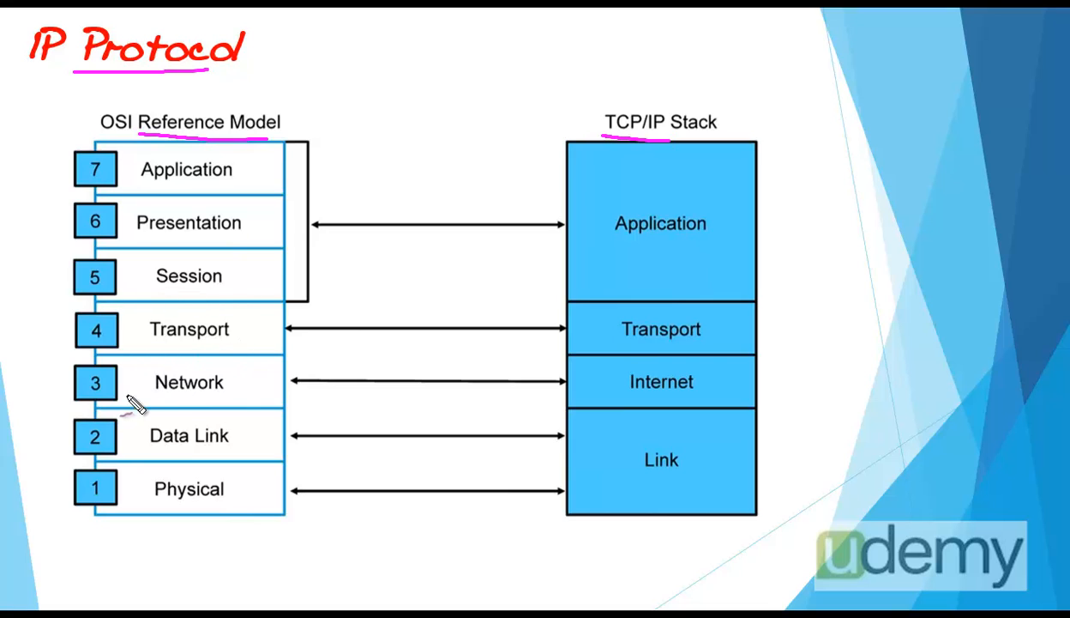
{"action": "mouse_move", "coordinate": [172, 511]}
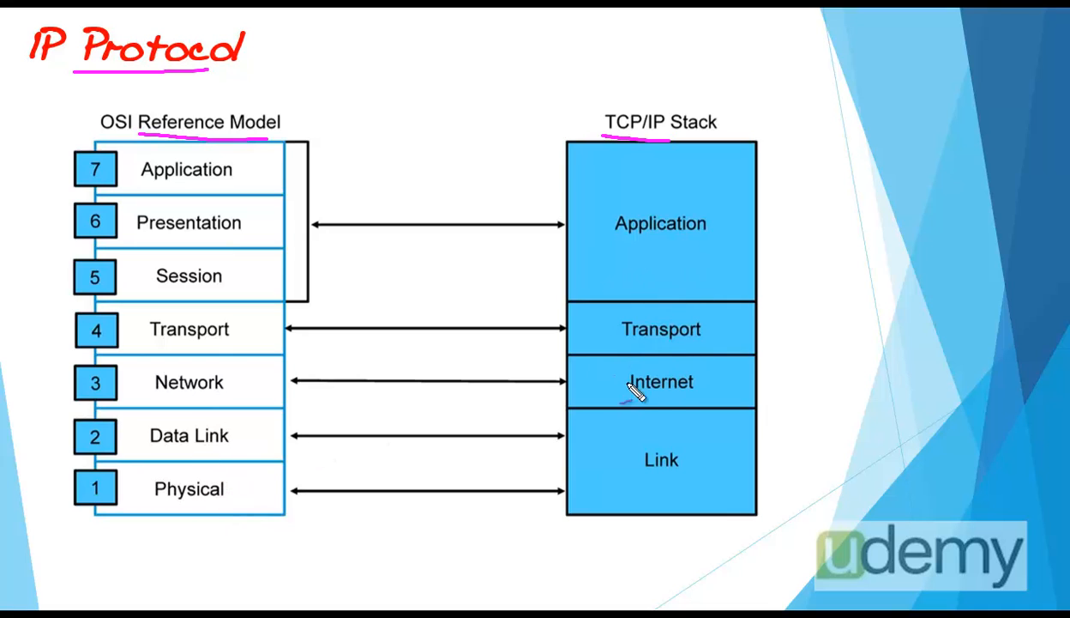
{"action": "mouse_move", "coordinate": [669, 483]}
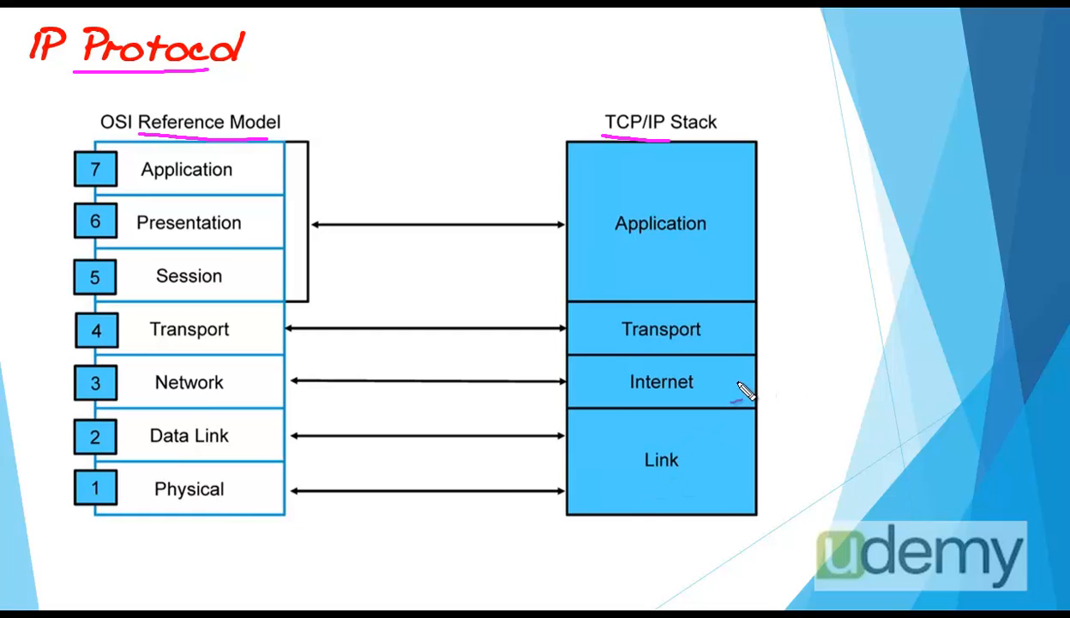
Draw an arrow from the Internet layer of the TCP/IP Stack toward an IP label.
{"action": "left_click_drag", "start_coordinate": [741, 391], "coordinate": [775, 386]}
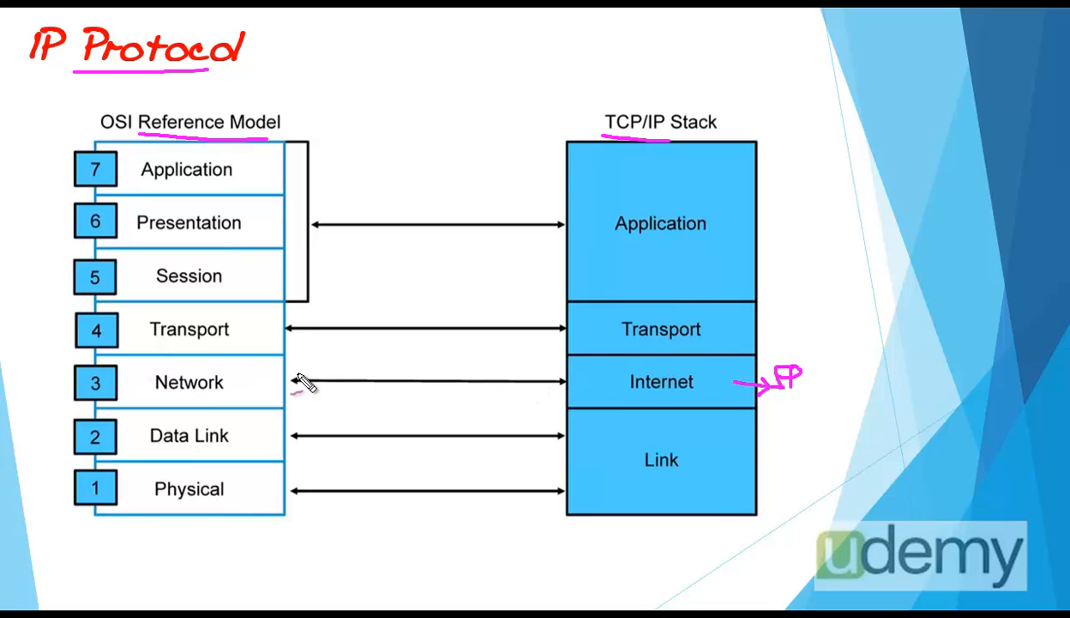
{"action": "mouse_move", "coordinate": [642, 397]}
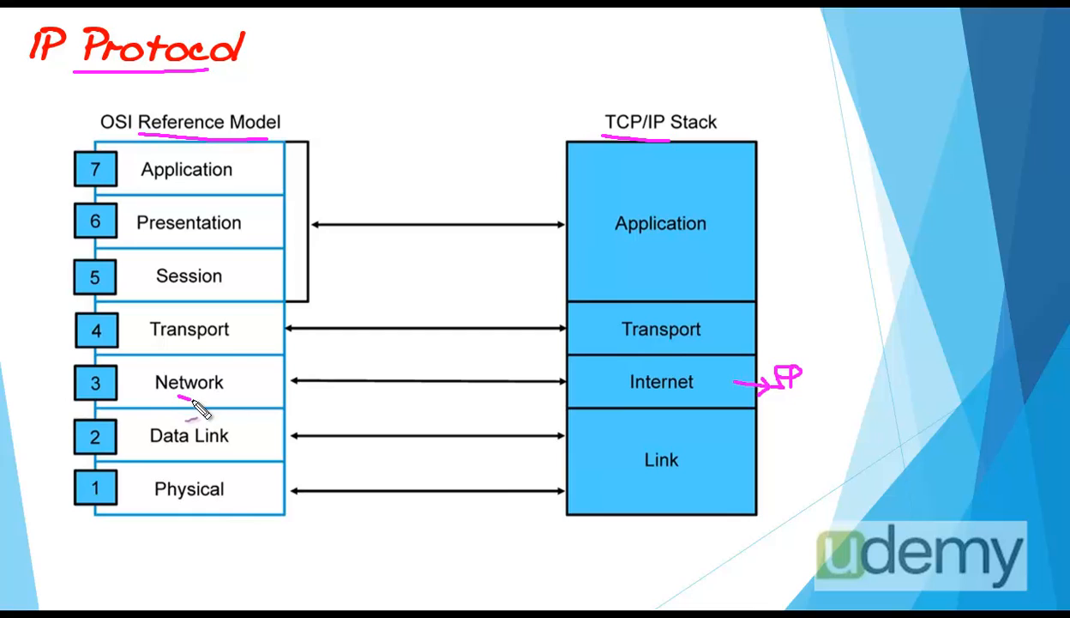
Circle the Network layer, arrow up above the diagram and begin writing 'Routing'.
{"action": "left_click_drag", "start_coordinate": [185, 398], "coordinate": [240, 381]}
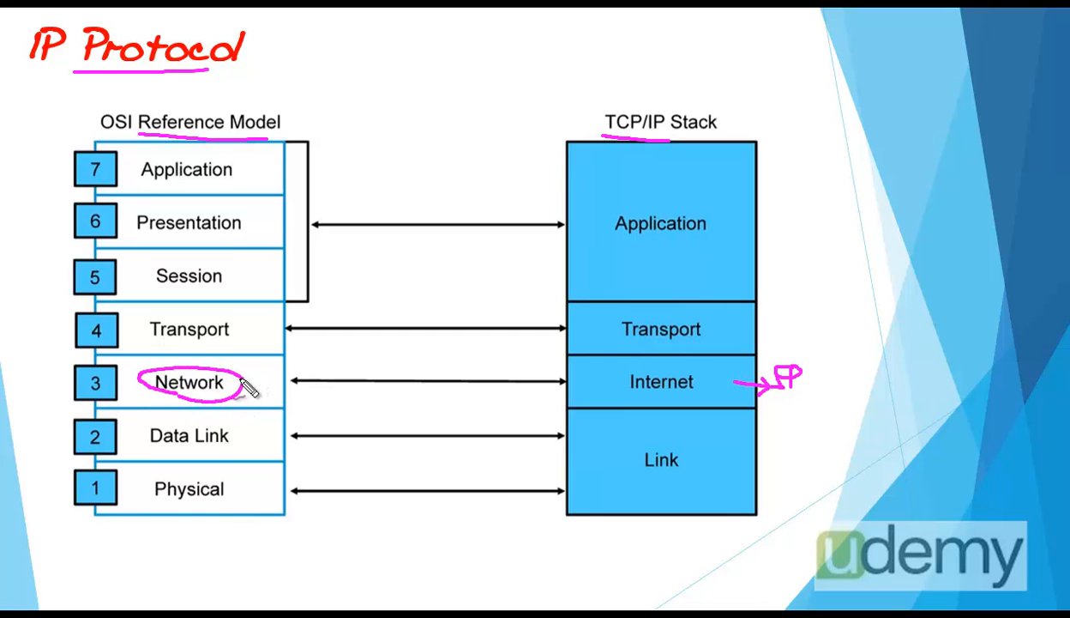
{"action": "left_click_drag", "start_coordinate": [240, 381], "coordinate": [378, 52]}
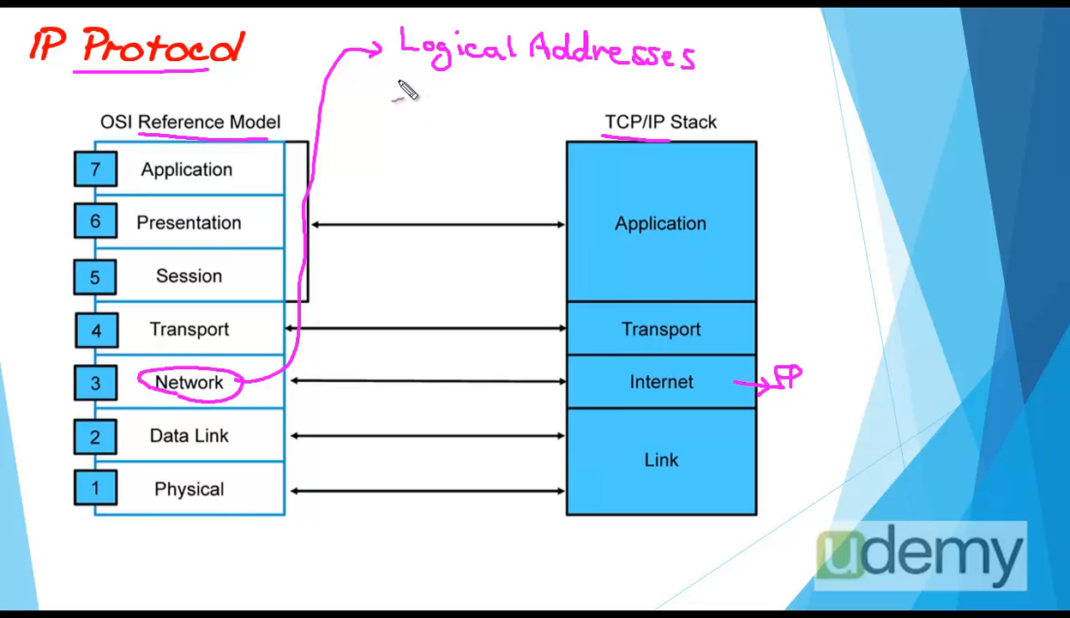
{"action": "type", "text": "Routing"}
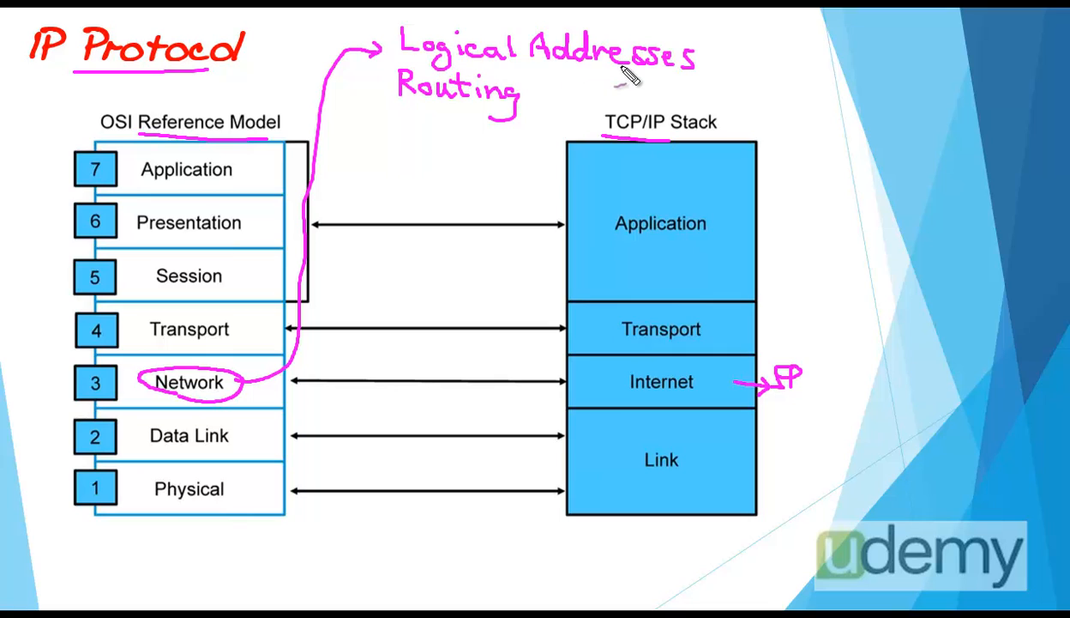
{"action": "mouse_move", "coordinate": [416, 121]}
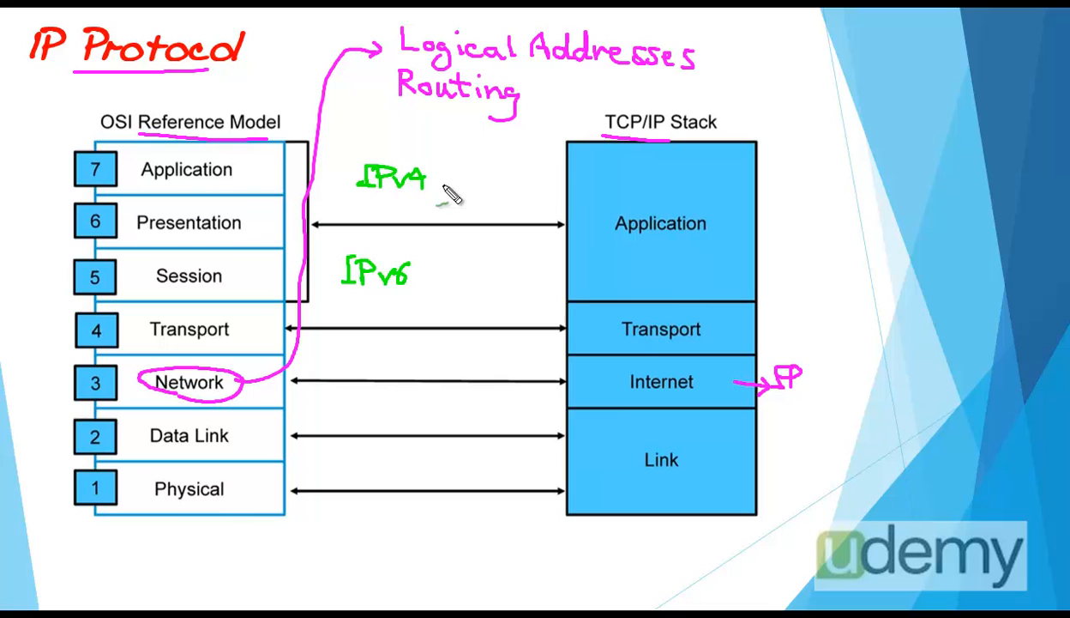
Write IPv4 → 32 bit with 192.168.1.1, IPv6 → 128 bit, and start an IPv6 example address.
{"action": "left_click_drag", "start_coordinate": [432, 180], "coordinate": [494, 175]}
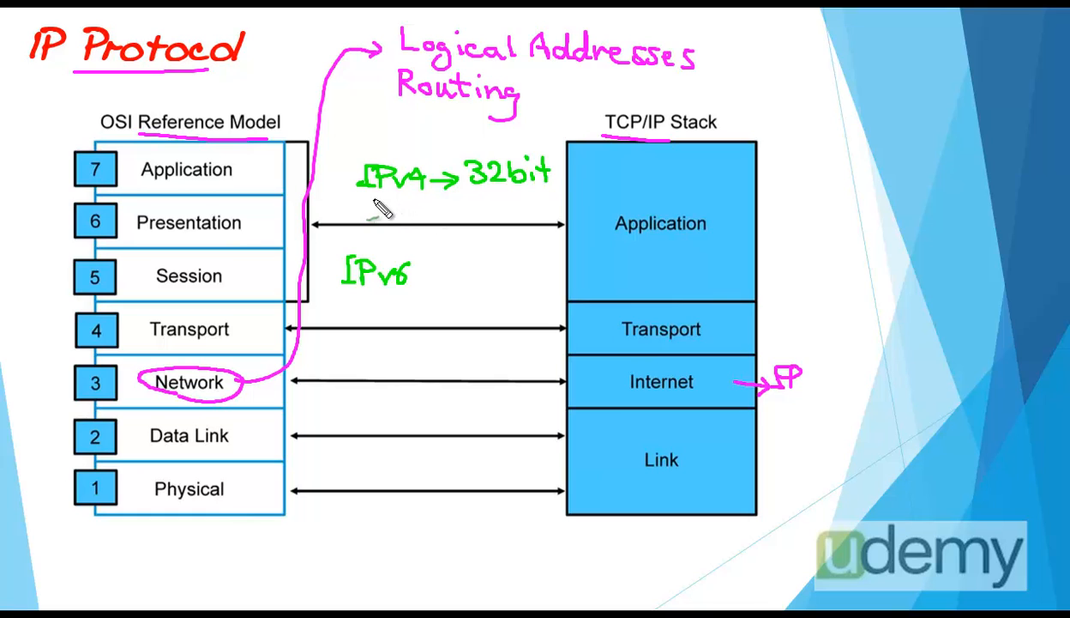
{"action": "type", "text": "192.168.1.1"}
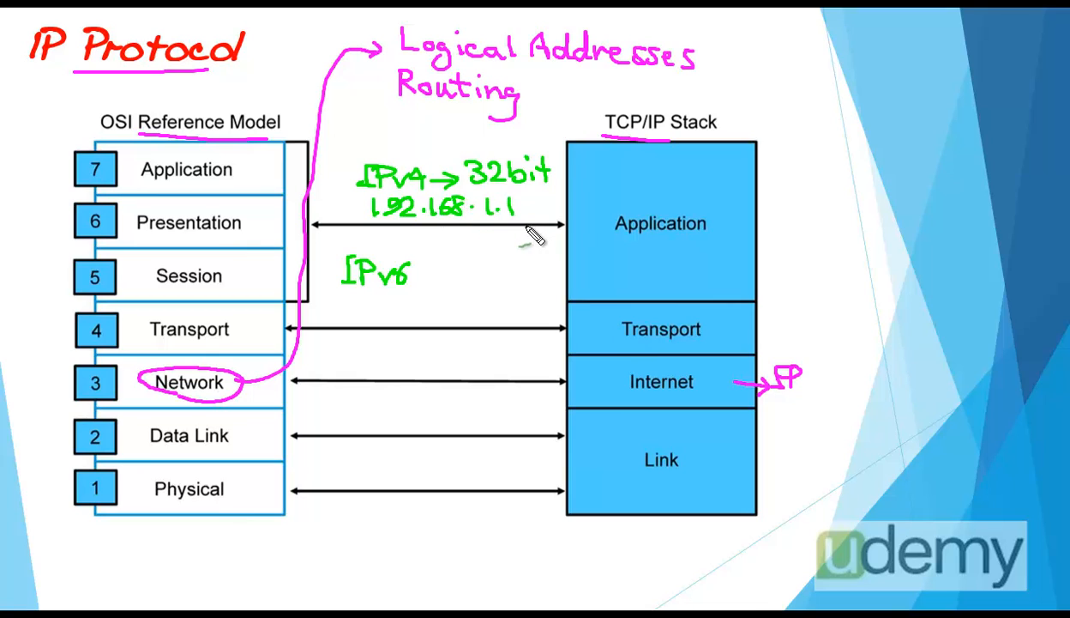
{"action": "left_click_drag", "start_coordinate": [412, 271], "coordinate": [444, 271]}
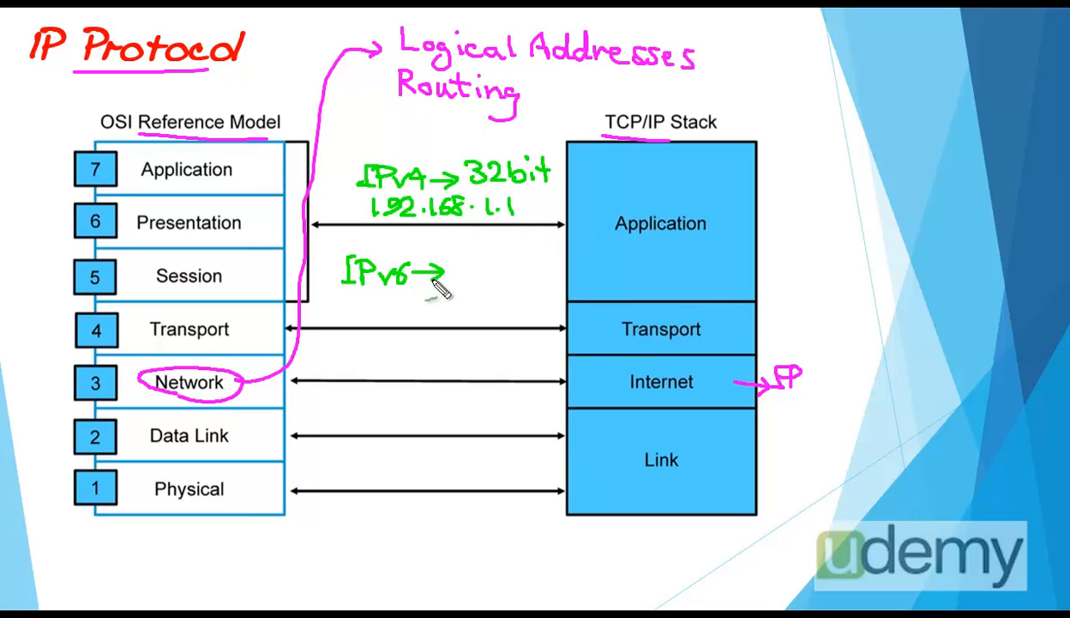
{"action": "type", "text": "128bit"}
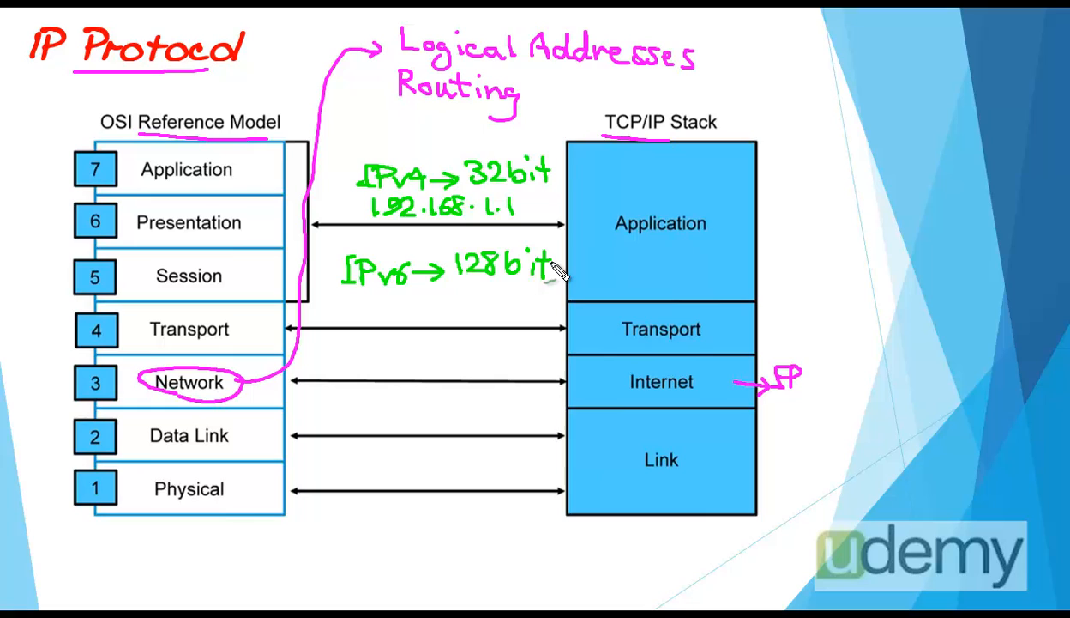
{"action": "mouse_move", "coordinate": [359, 307]}
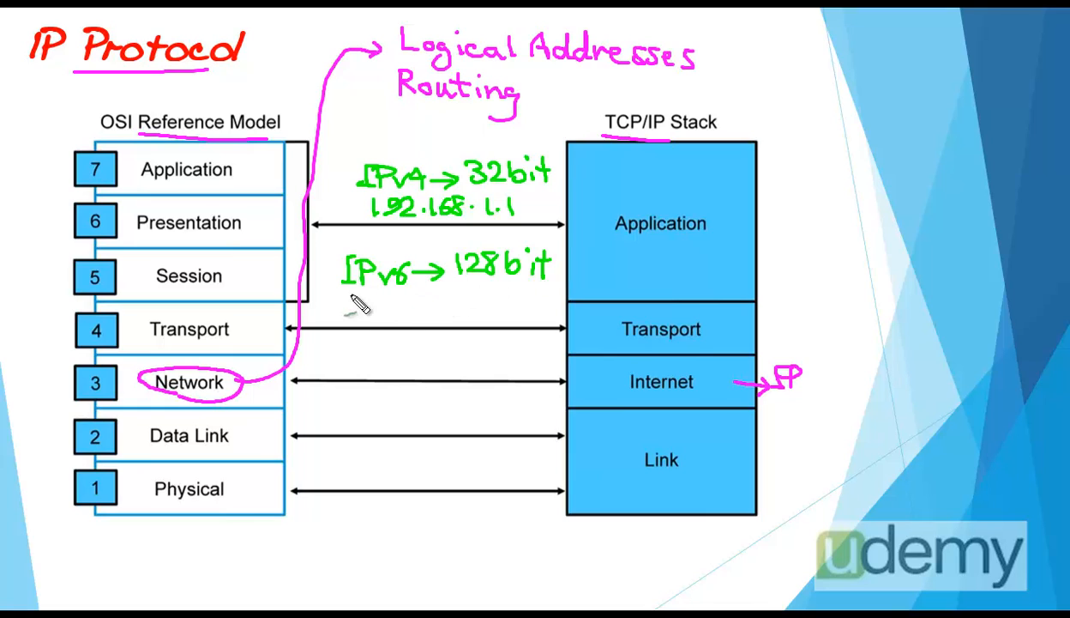
{"action": "mouse_move", "coordinate": [370, 330]}
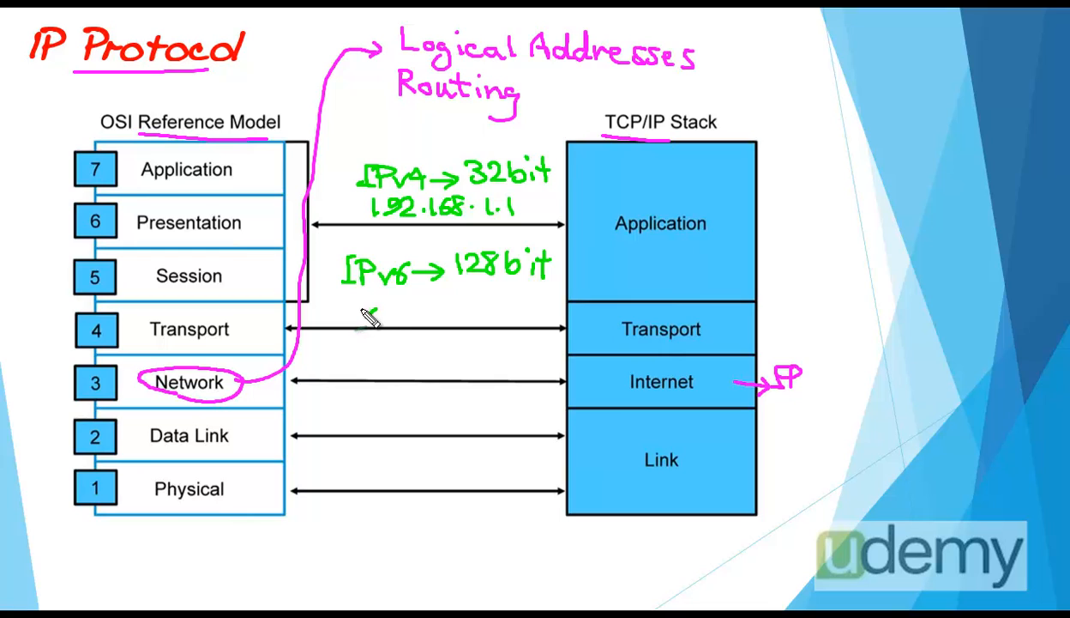
{"action": "left_click_drag", "start_coordinate": [305, 313], "coordinate": [377, 315]}
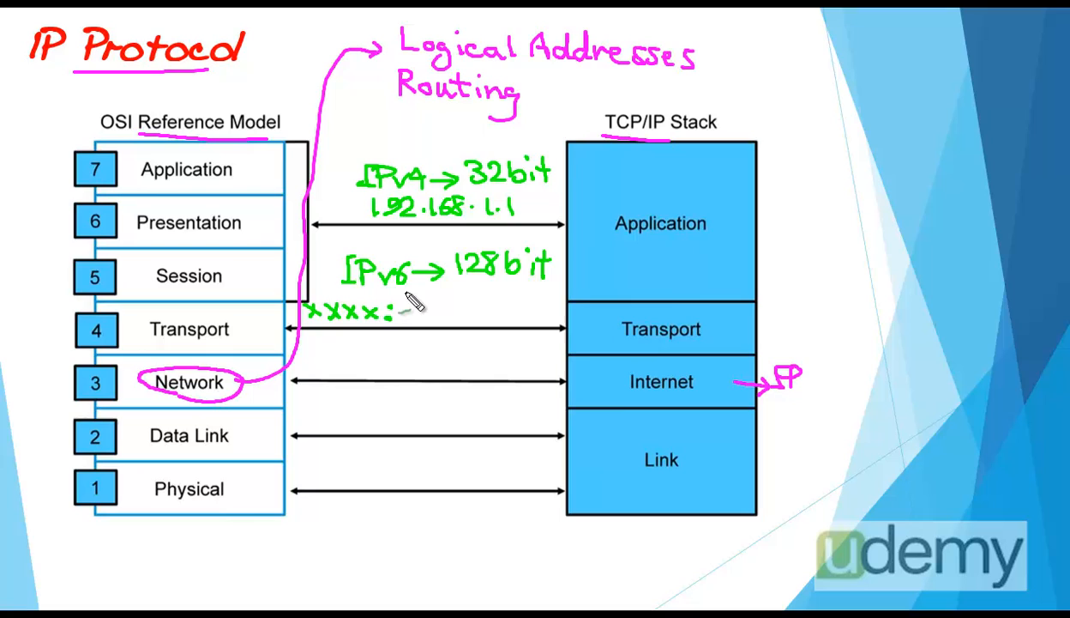
{"action": "mouse_move", "coordinate": [369, 334]}
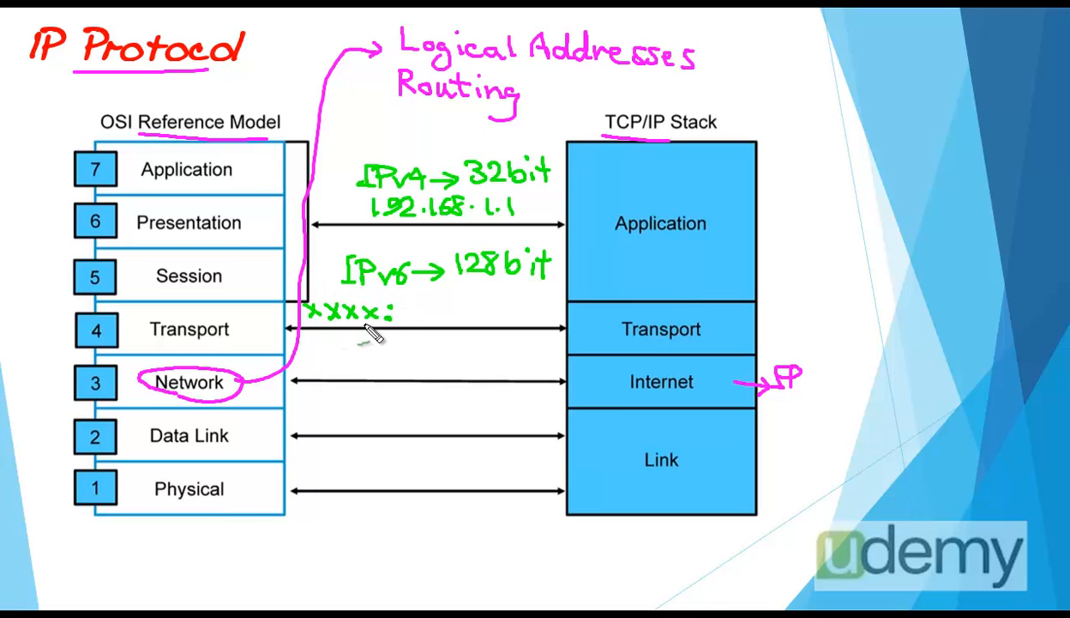
{"action": "mouse_move", "coordinate": [421, 324]}
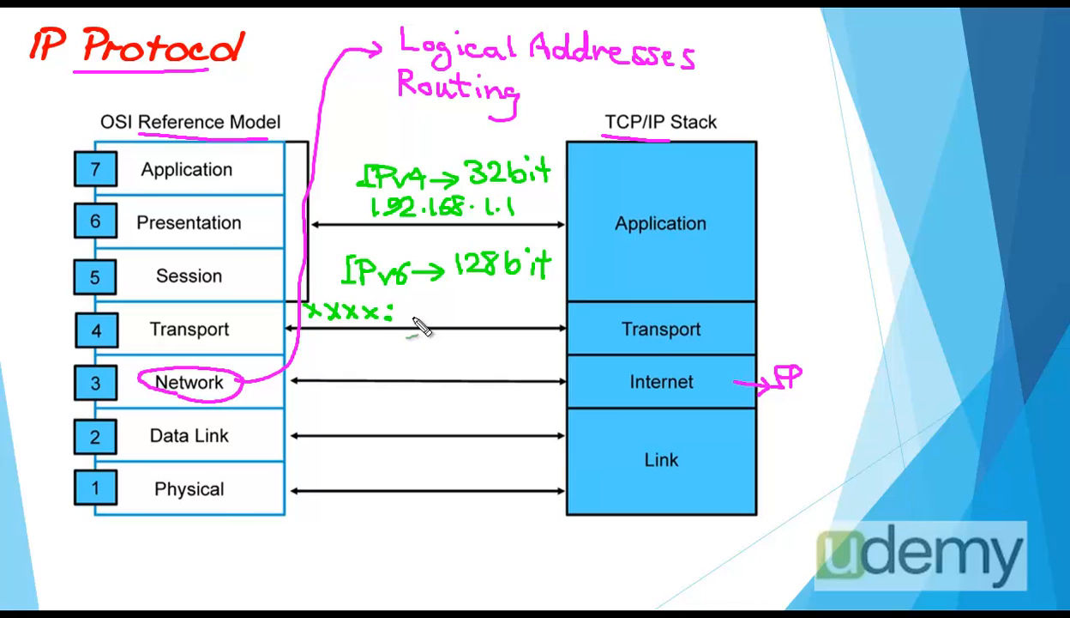
{"action": "mouse_move", "coordinate": [364, 322]}
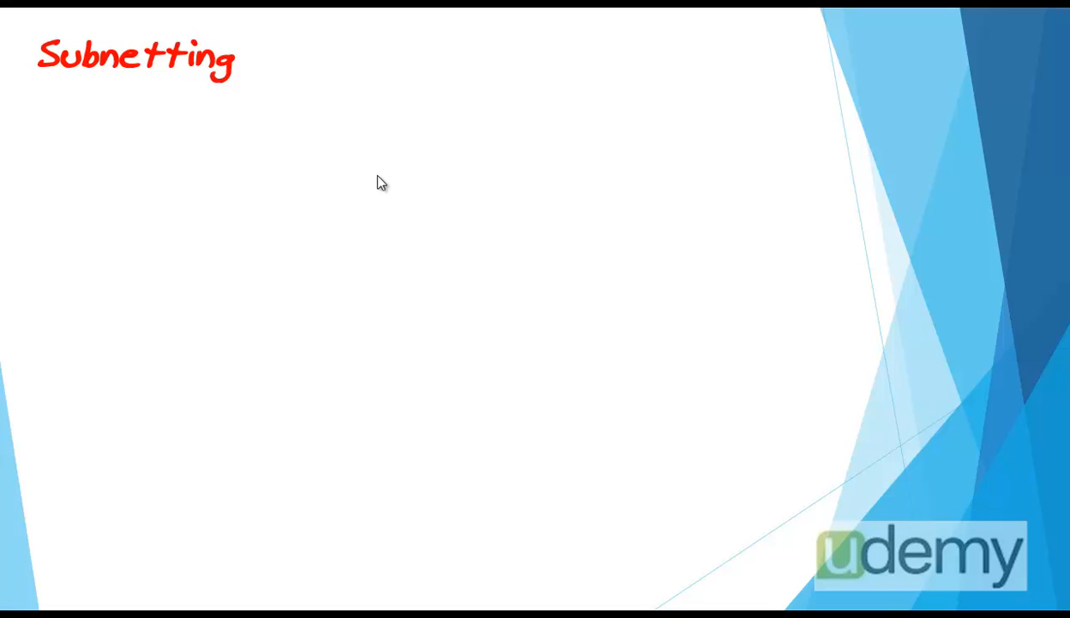
{"action": "mouse_move", "coordinate": [854, 244]}
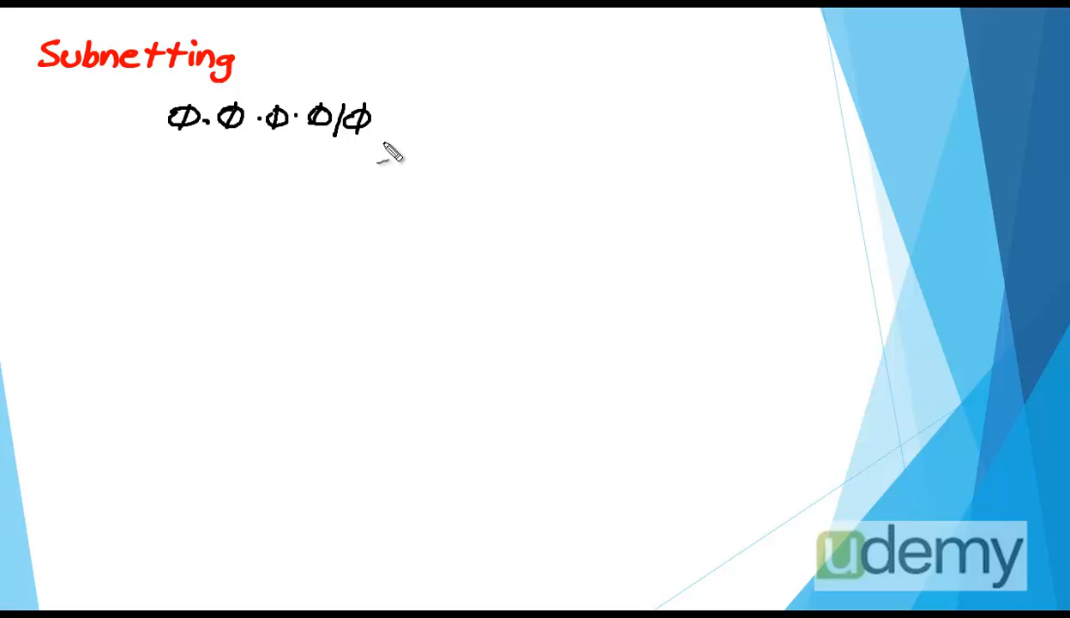
{"action": "mouse_move", "coordinate": [717, 163]}
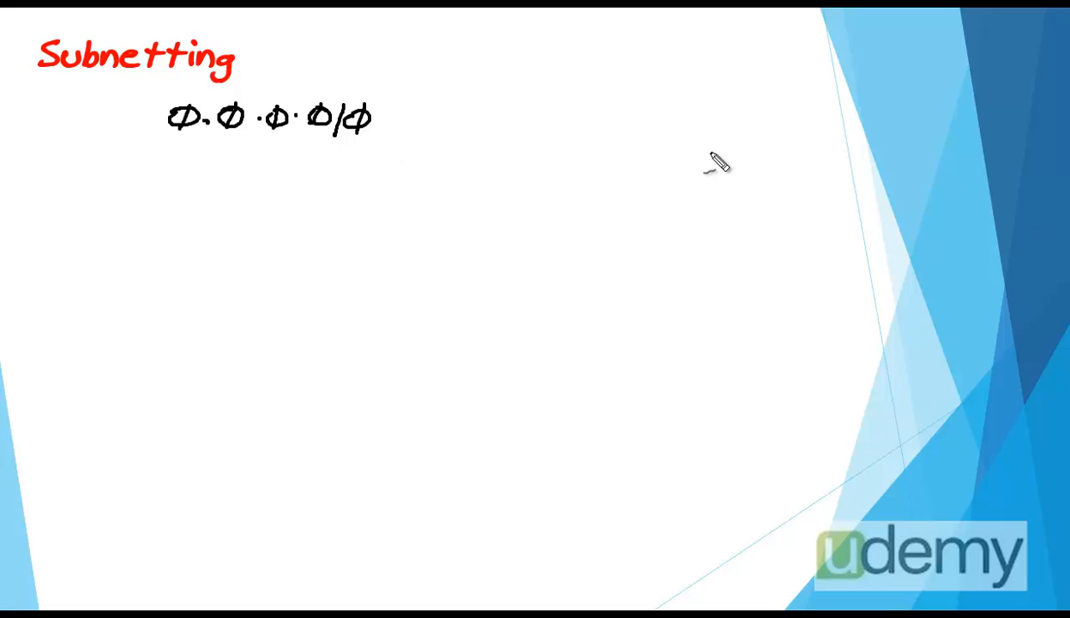
Draw three boxes, then split the third into smaller boxes and one of those into two more.
{"action": "left_click_drag", "start_coordinate": [683, 151], "coordinate": [769, 214]}
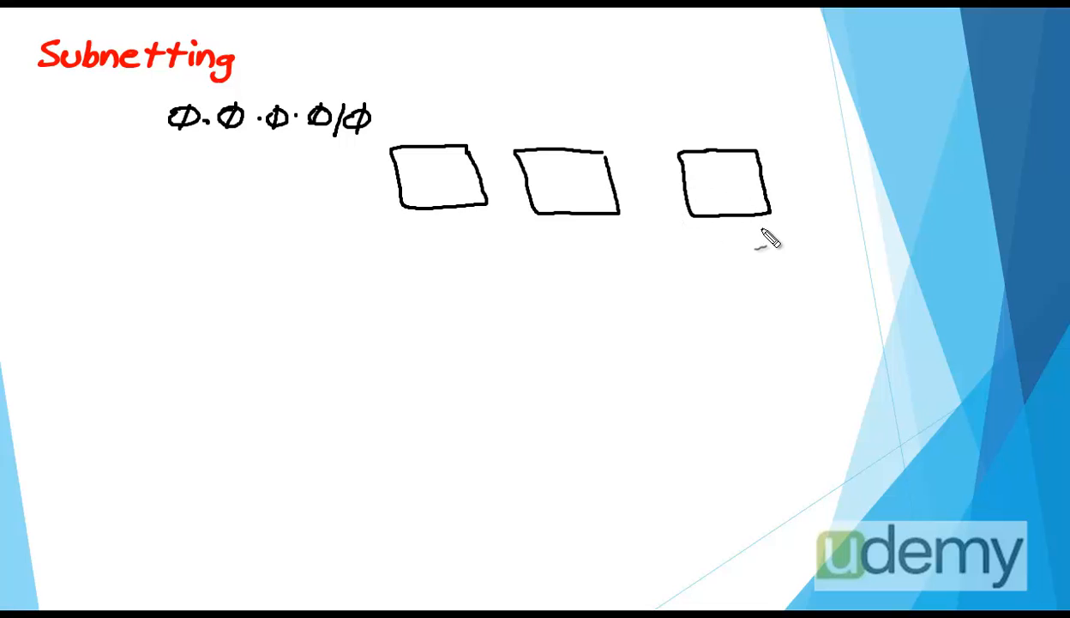
{"action": "mouse_move", "coordinate": [780, 254]}
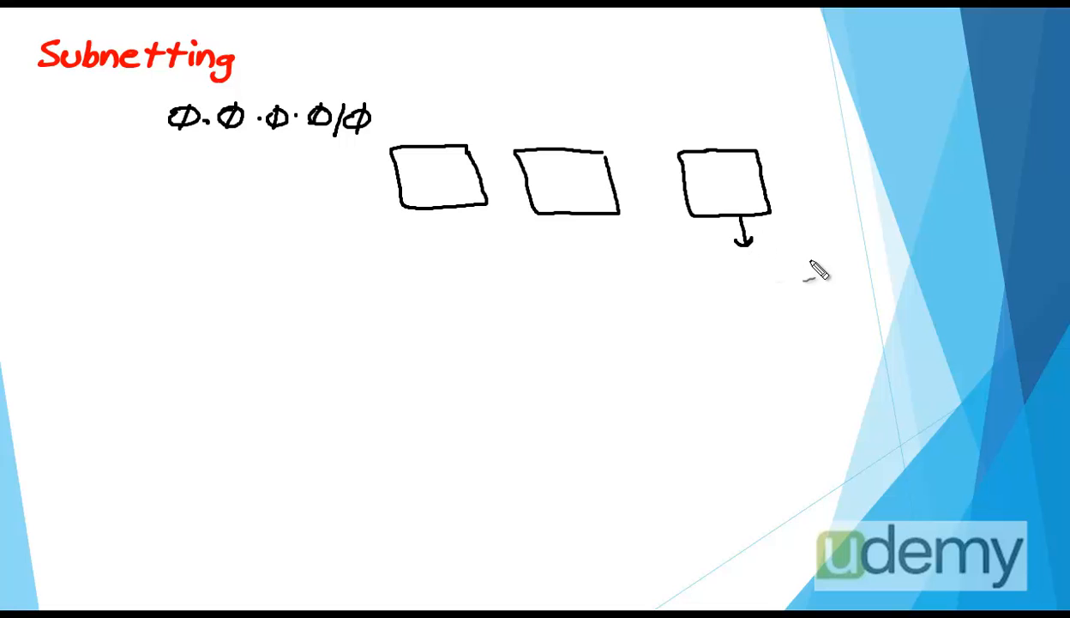
{"action": "left_click_drag", "start_coordinate": [746, 249], "coordinate": [837, 334]}
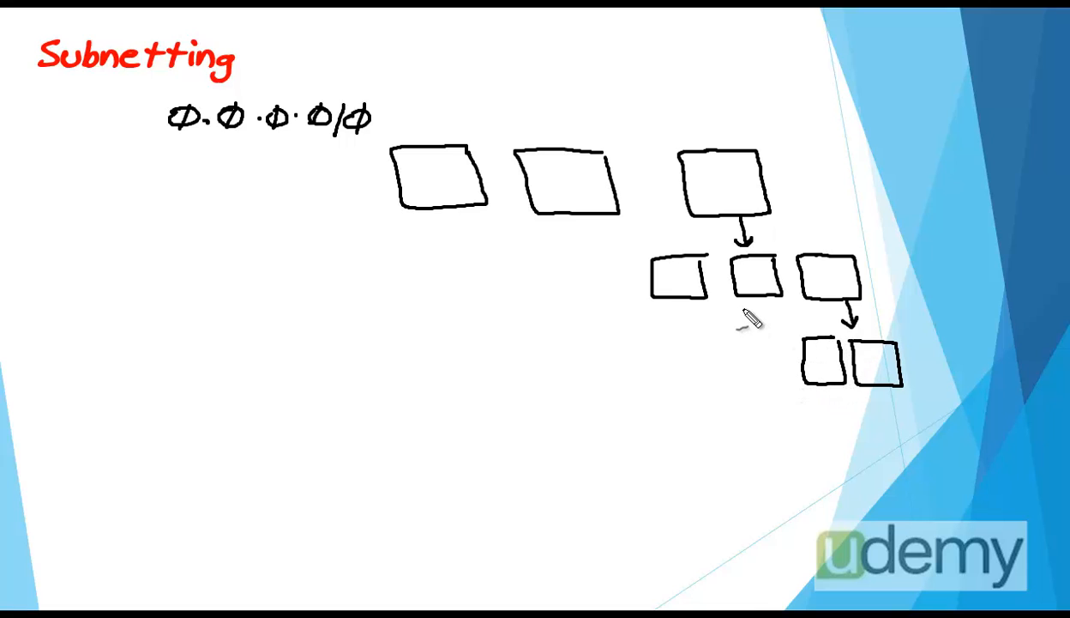
{"action": "left_click_drag", "start_coordinate": [747, 308], "coordinate": [717, 360]}
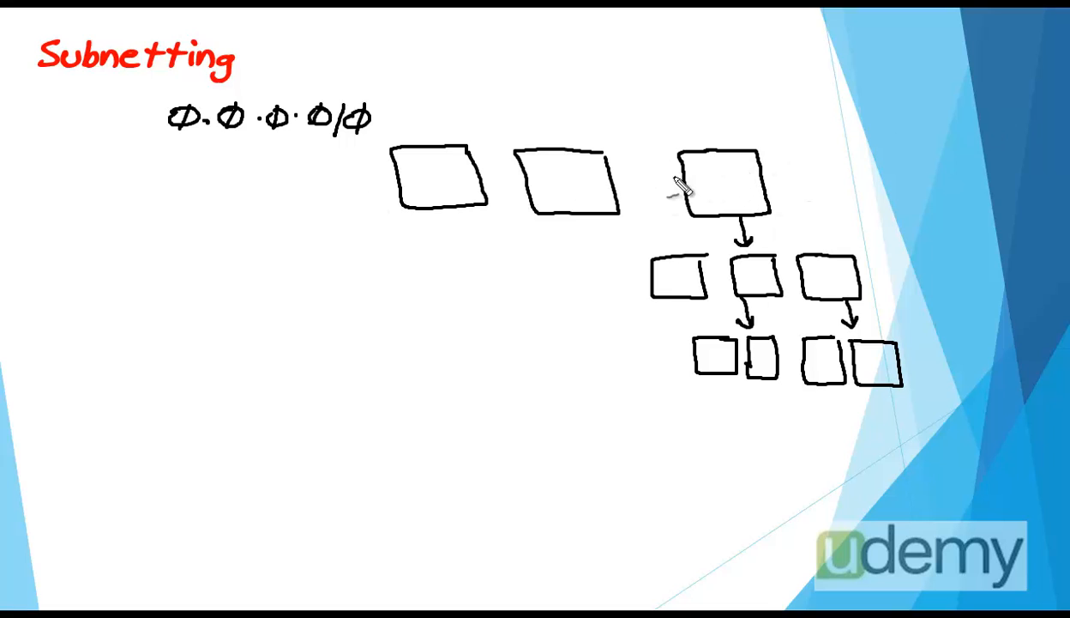
{"action": "mouse_move", "coordinate": [857, 288]}
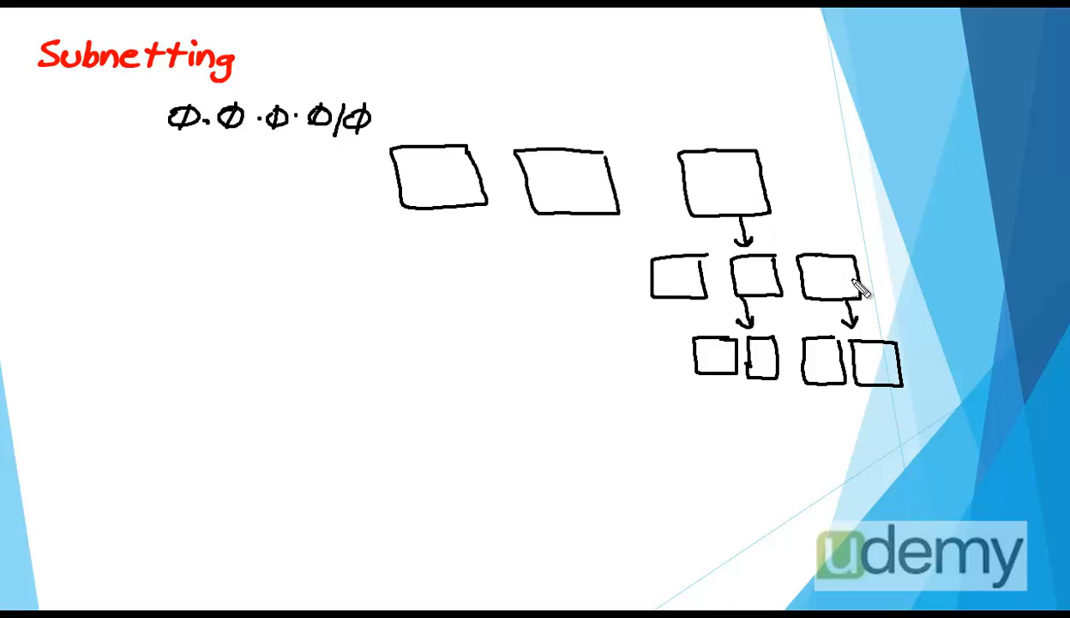
{"action": "mouse_move", "coordinate": [879, 386]}
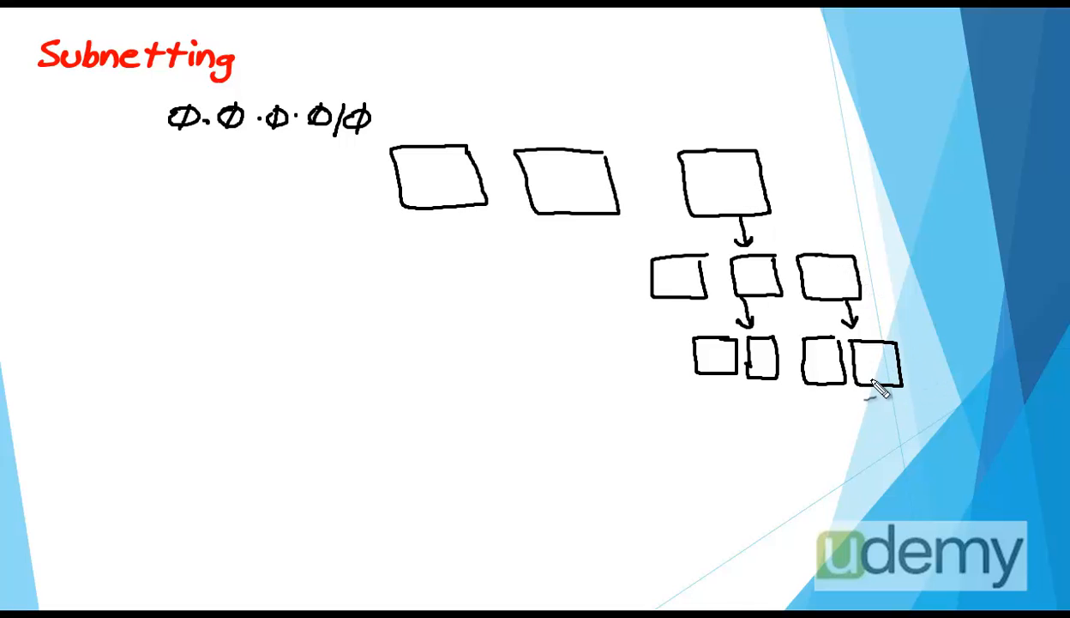
{"action": "mouse_move", "coordinate": [866, 429]}
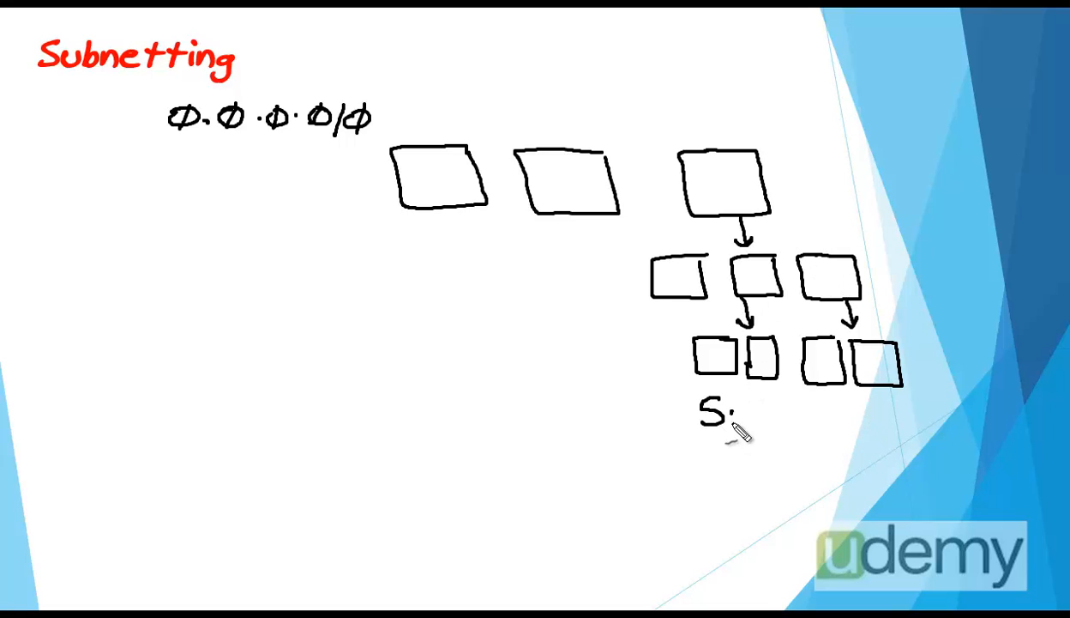
Write 'Subnets' under the smallest boxes and 'FLSM' on the left side.
{"action": "type", "text": "ubnets"}
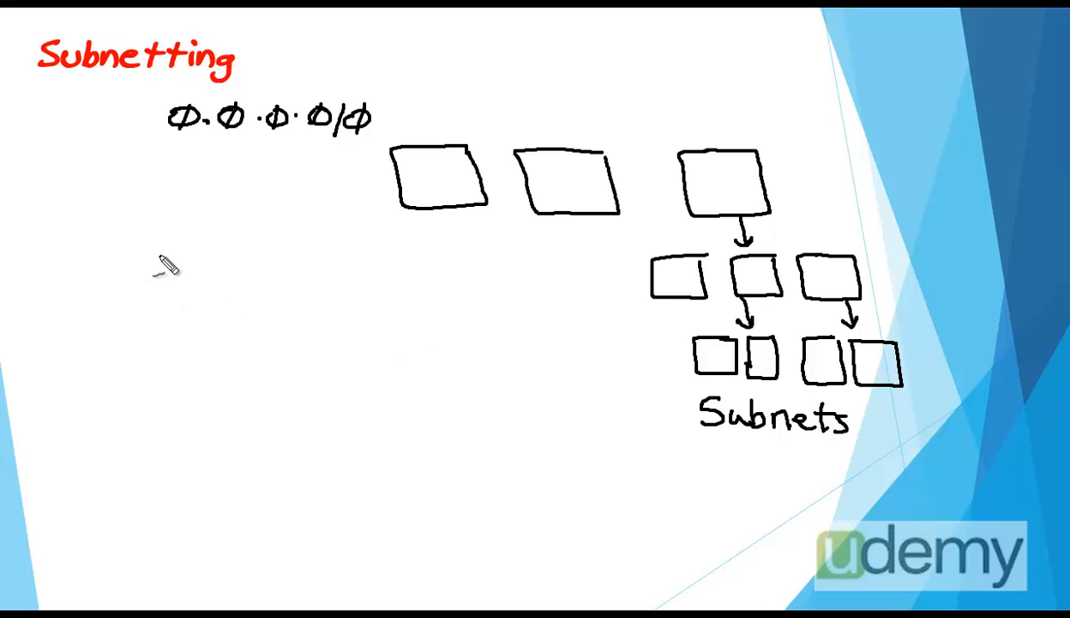
{"action": "mouse_move", "coordinate": [175, 283]}
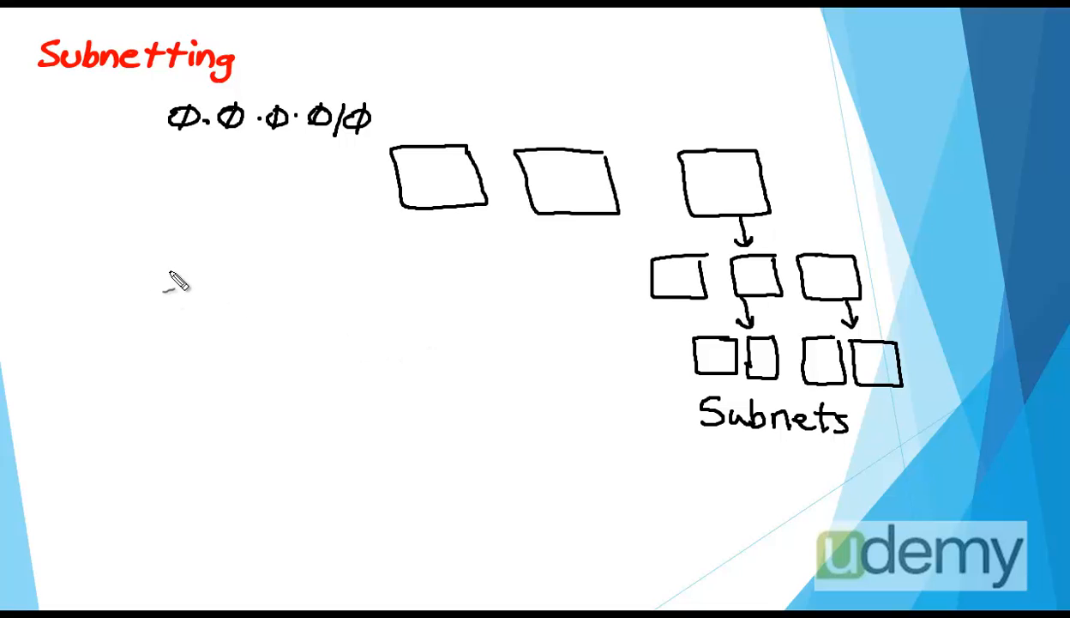
{"action": "type", "text": "FLSM"}
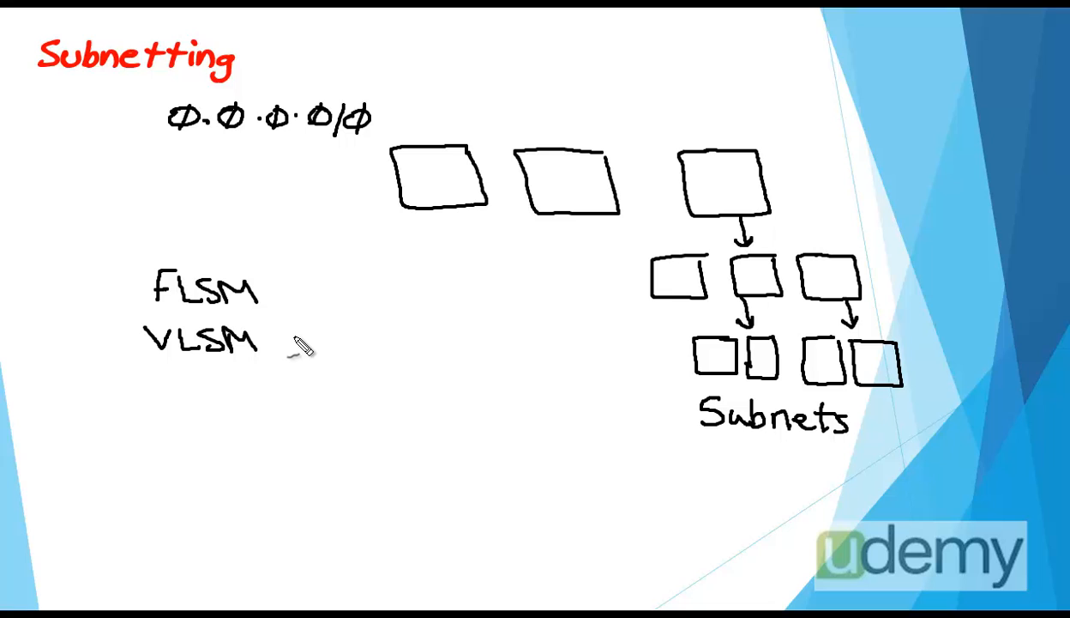
{"action": "mouse_move", "coordinate": [967, 237]}
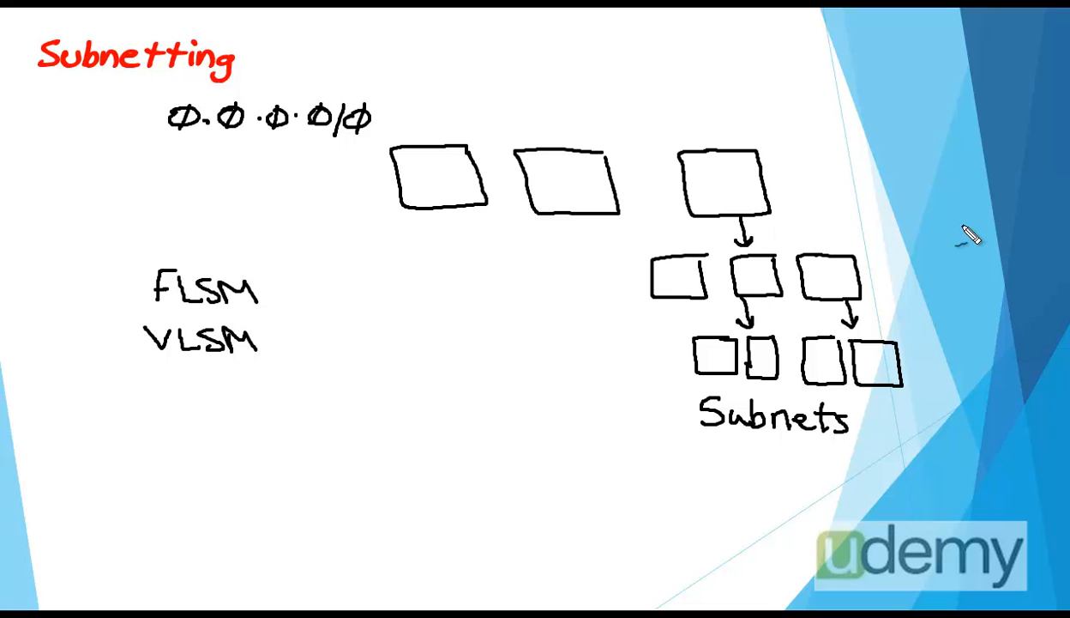
{"action": "mouse_move", "coordinate": [827, 363]}
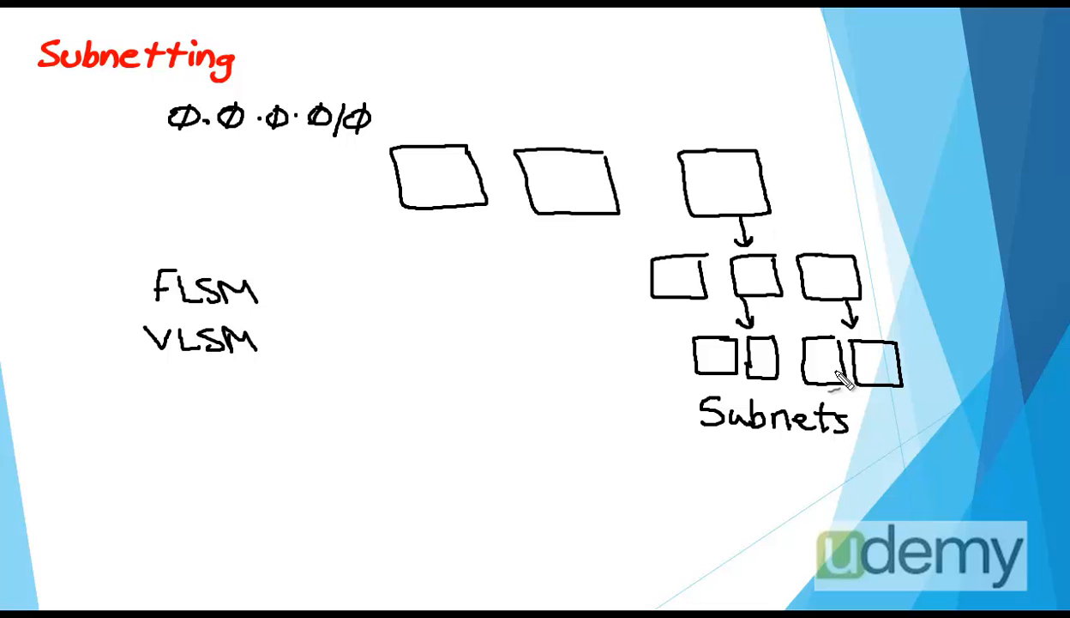
{"action": "mouse_move", "coordinate": [837, 374]}
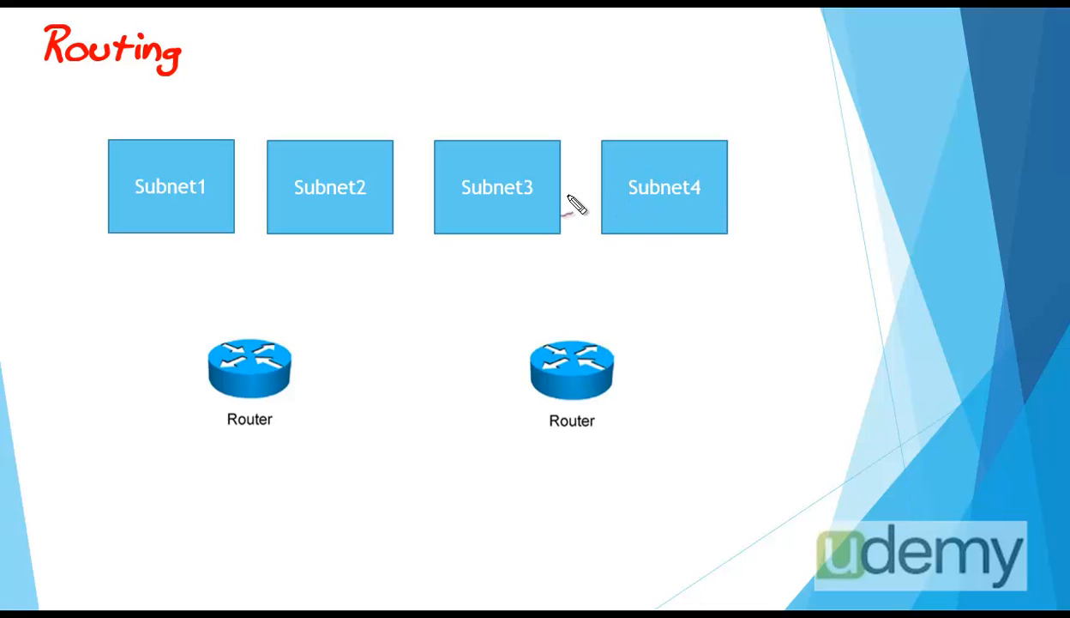
{"action": "mouse_move", "coordinate": [480, 202]}
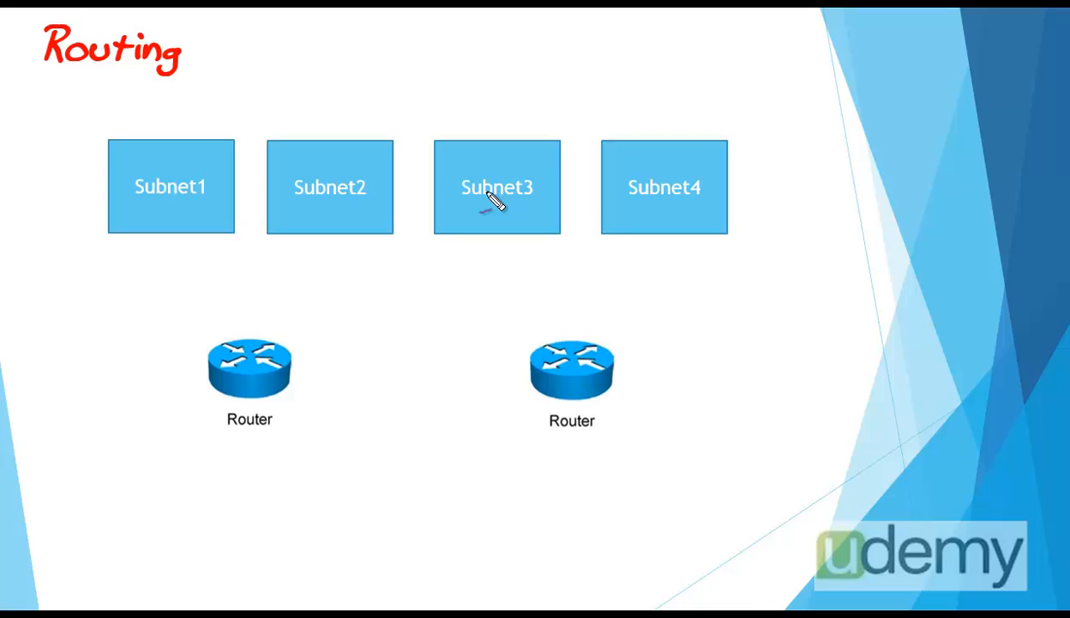
{"action": "mouse_move", "coordinate": [661, 197]}
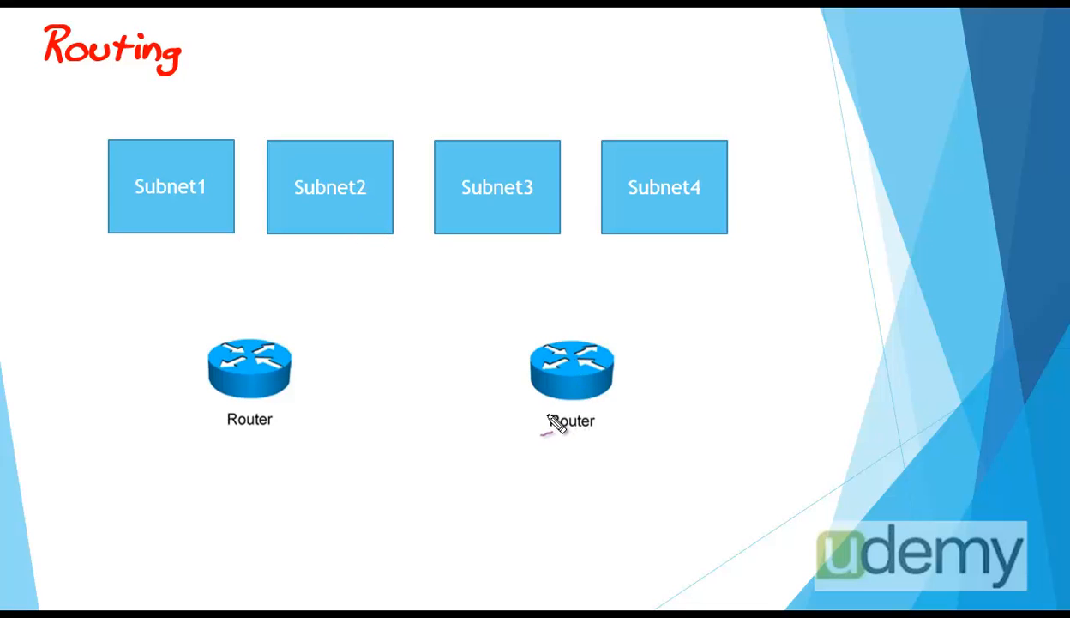
{"action": "mouse_move", "coordinate": [569, 433]}
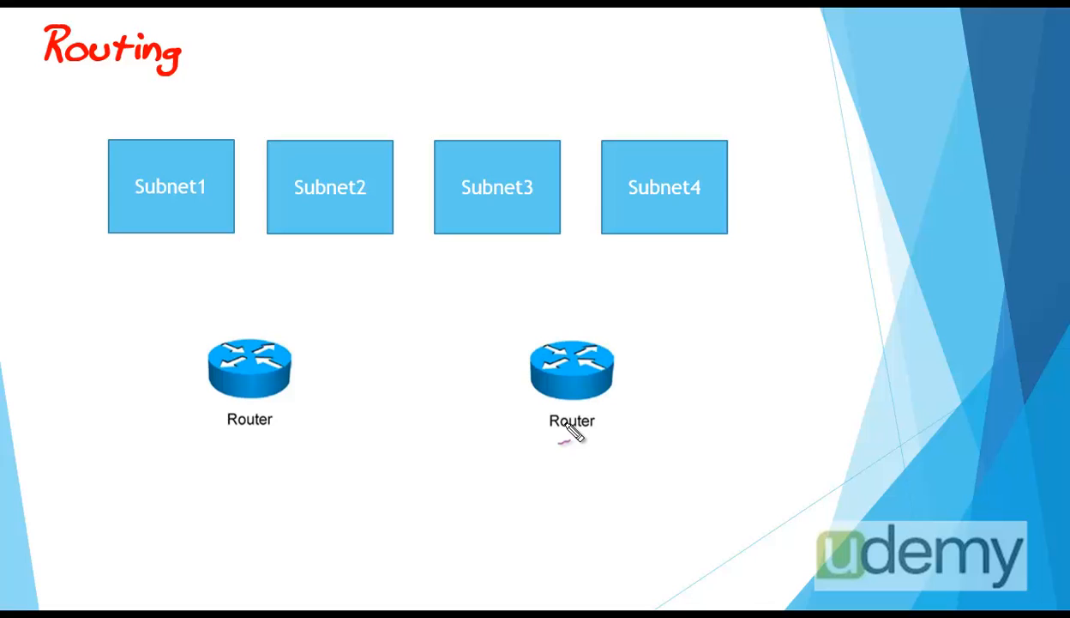
{"action": "mouse_move", "coordinate": [604, 394]}
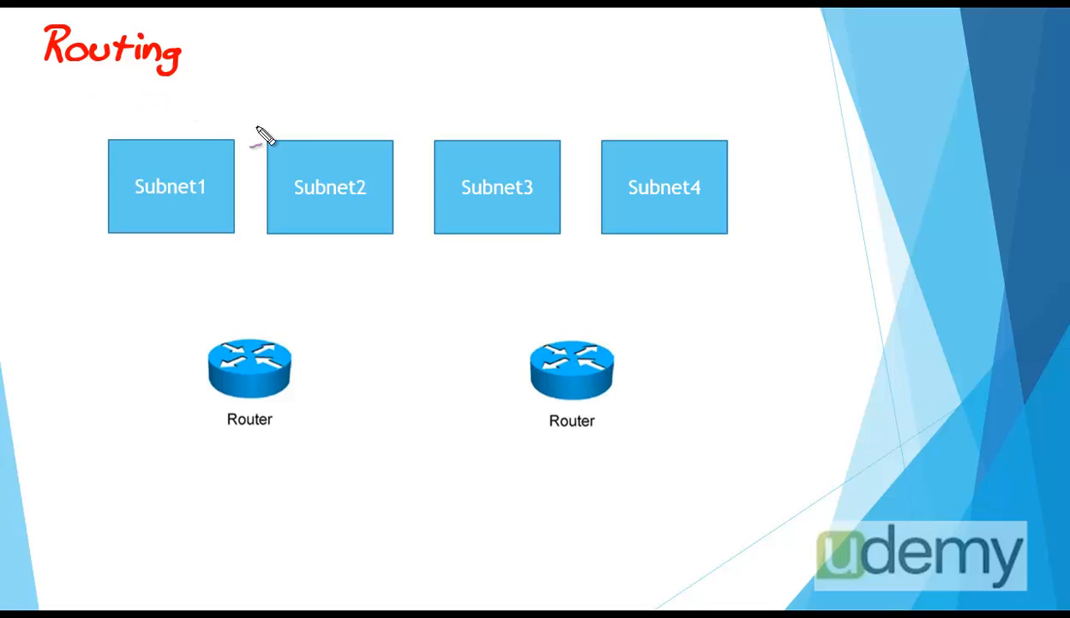
{"action": "mouse_move", "coordinate": [678, 227]}
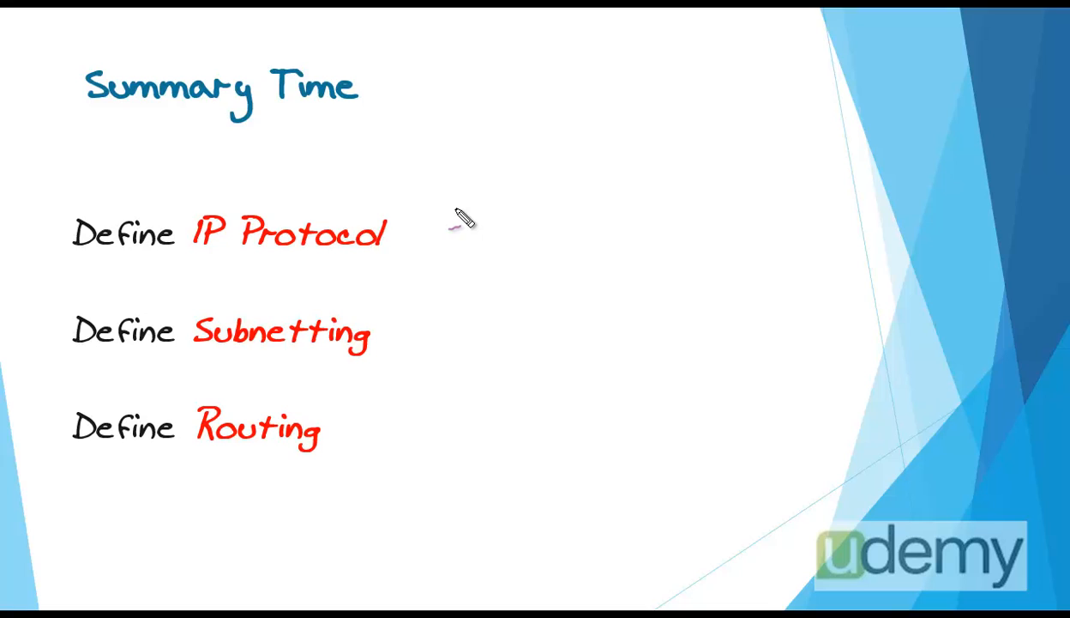
{"action": "mouse_move", "coordinate": [190, 268]}
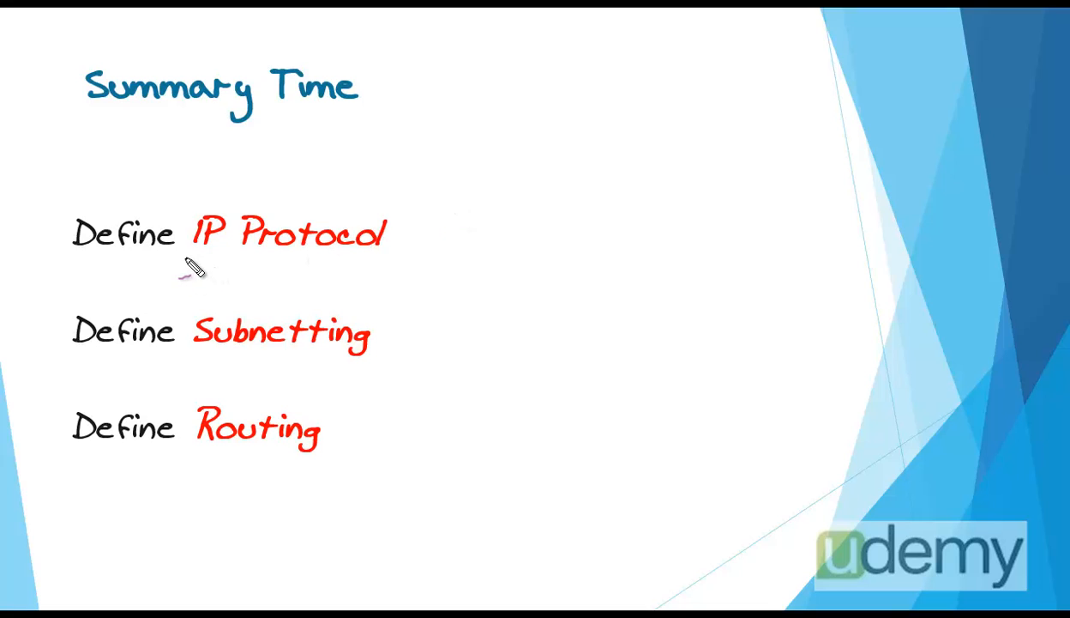
Underline IP Protocol, Subnetting and Routing in pink on the Summary Time slide.
{"action": "left_click_drag", "start_coordinate": [187, 264], "coordinate": [374, 260]}
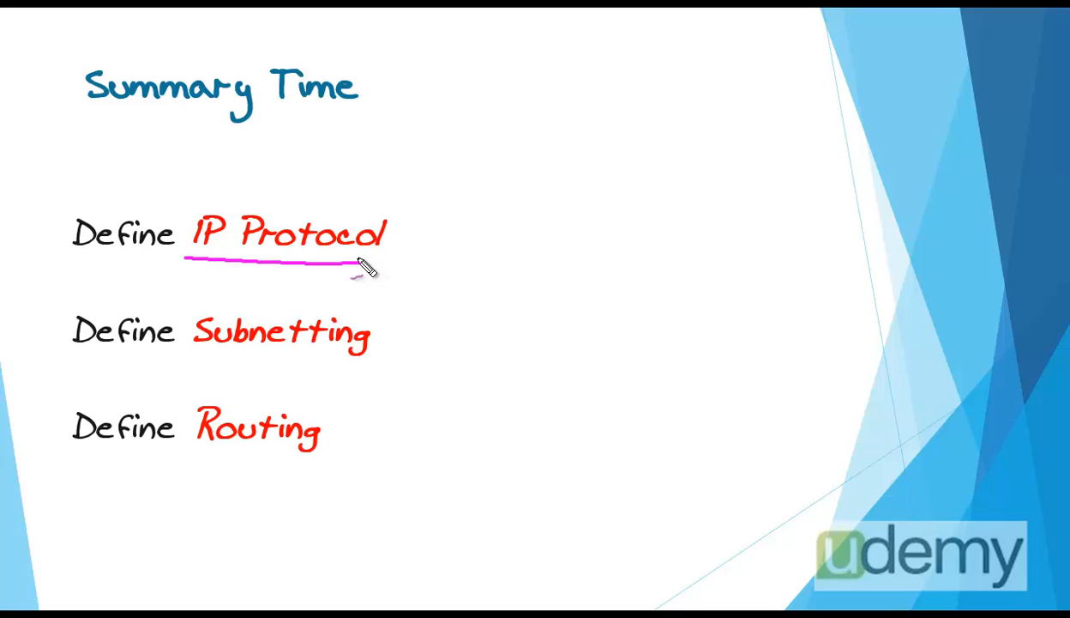
{"action": "mouse_move", "coordinate": [360, 271]}
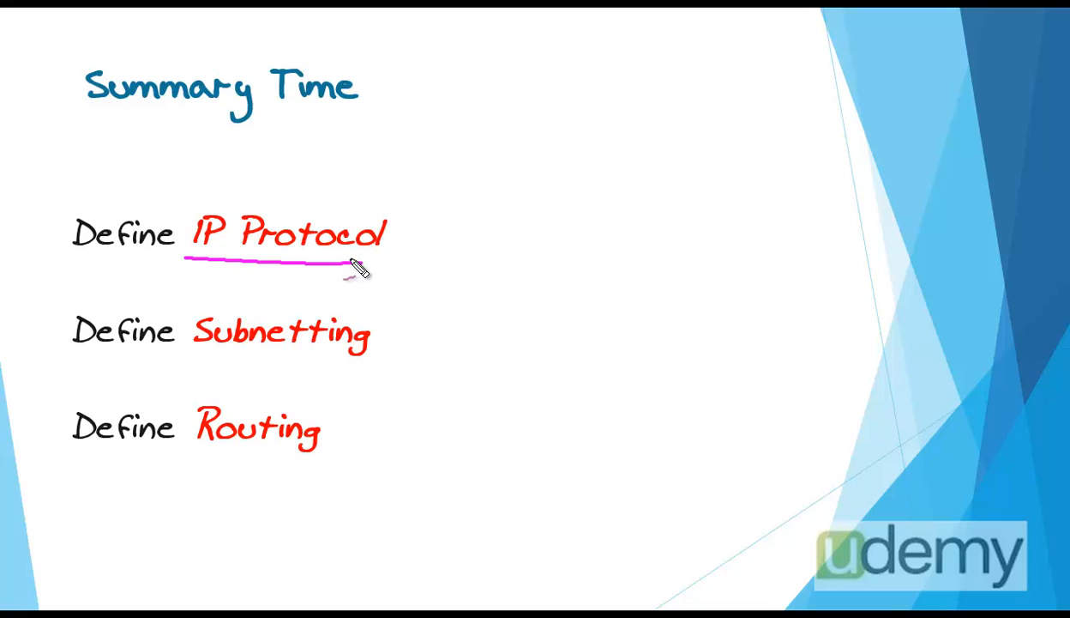
{"action": "mouse_move", "coordinate": [209, 315]}
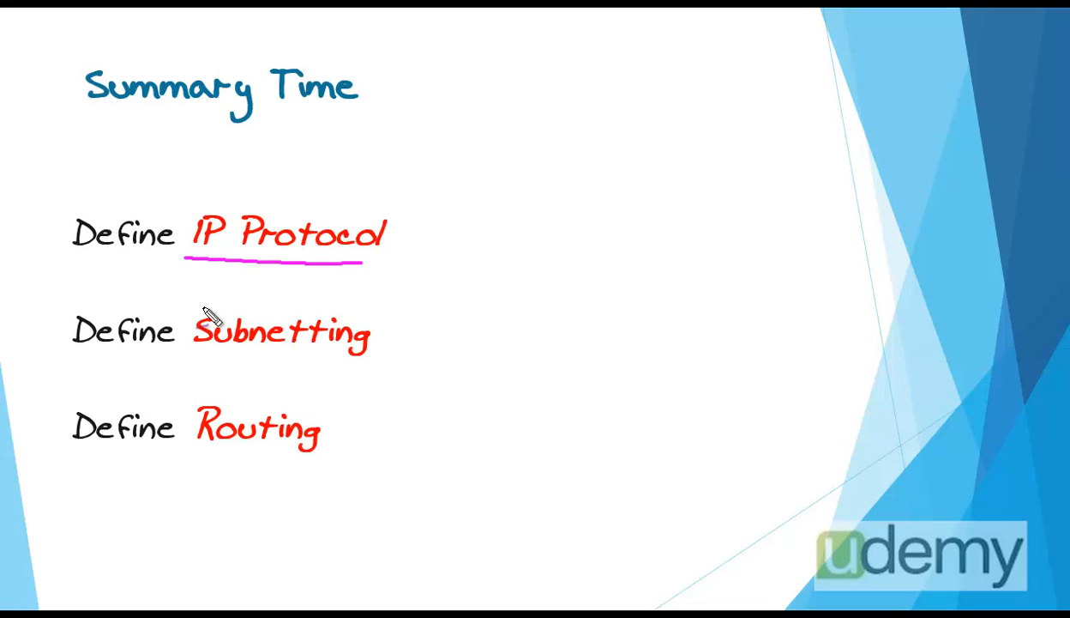
{"action": "left_click_drag", "start_coordinate": [202, 354], "coordinate": [317, 356]}
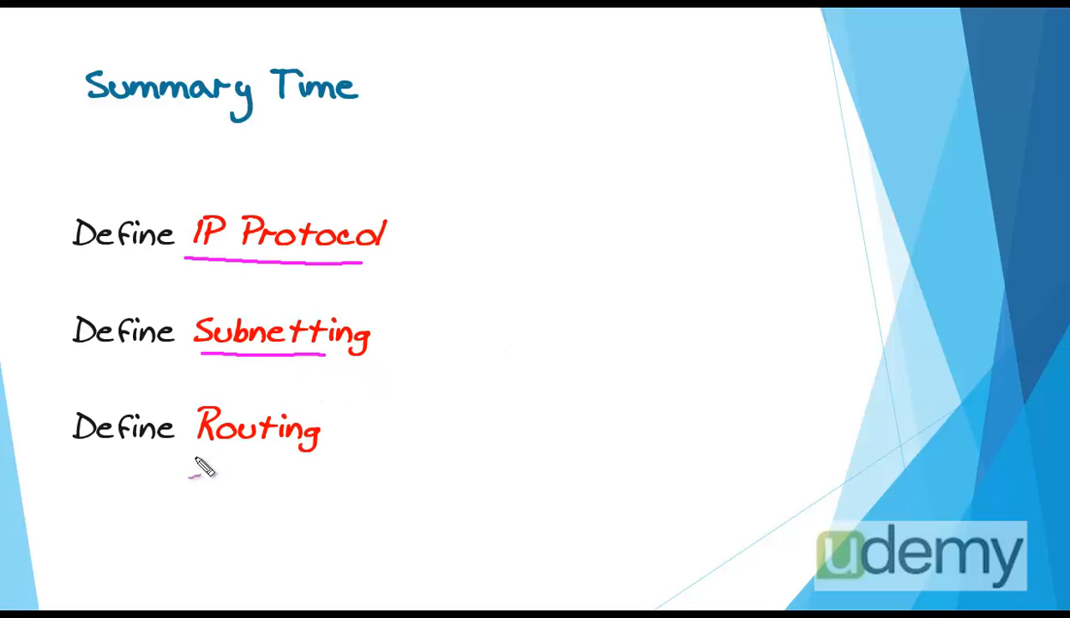
{"action": "left_click_drag", "start_coordinate": [192, 460], "coordinate": [312, 459]}
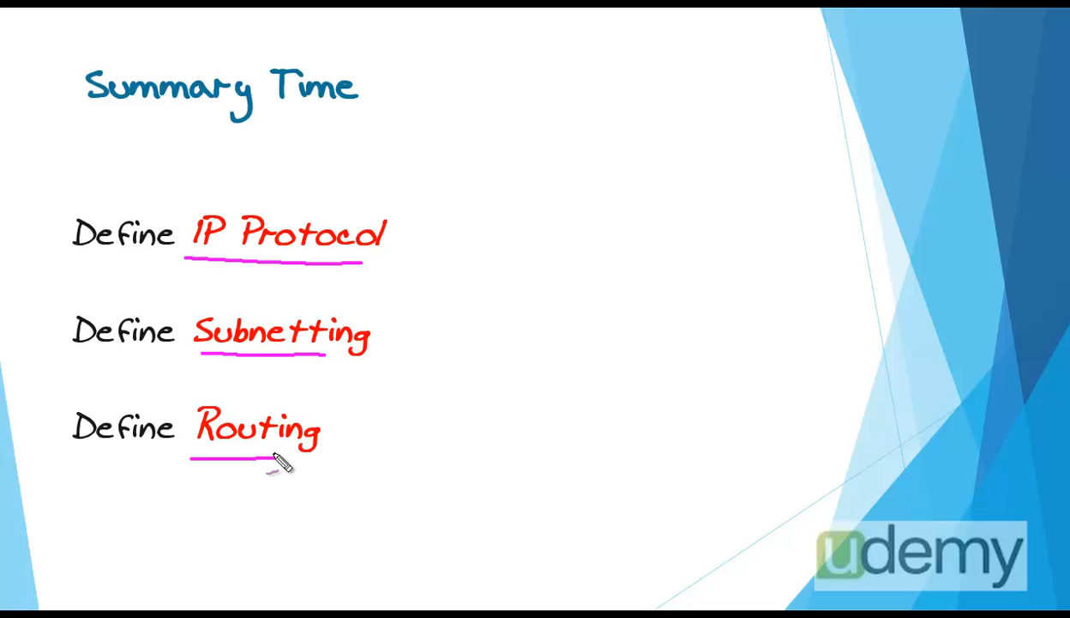